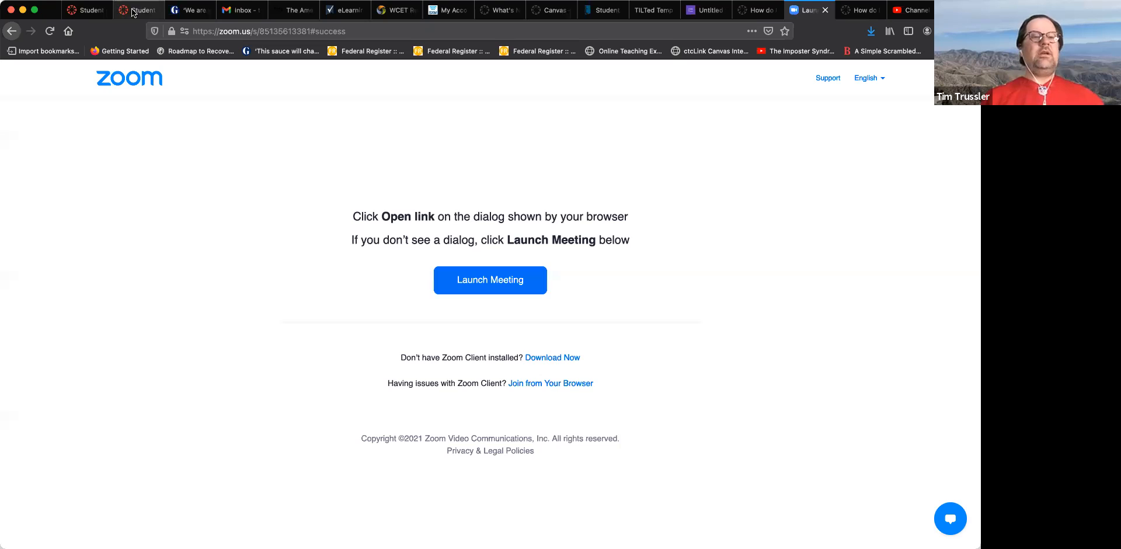
Bring up the Student Feedback Assignment page with its prompt, 100 points, due date and rubric.
left_click(86, 10)
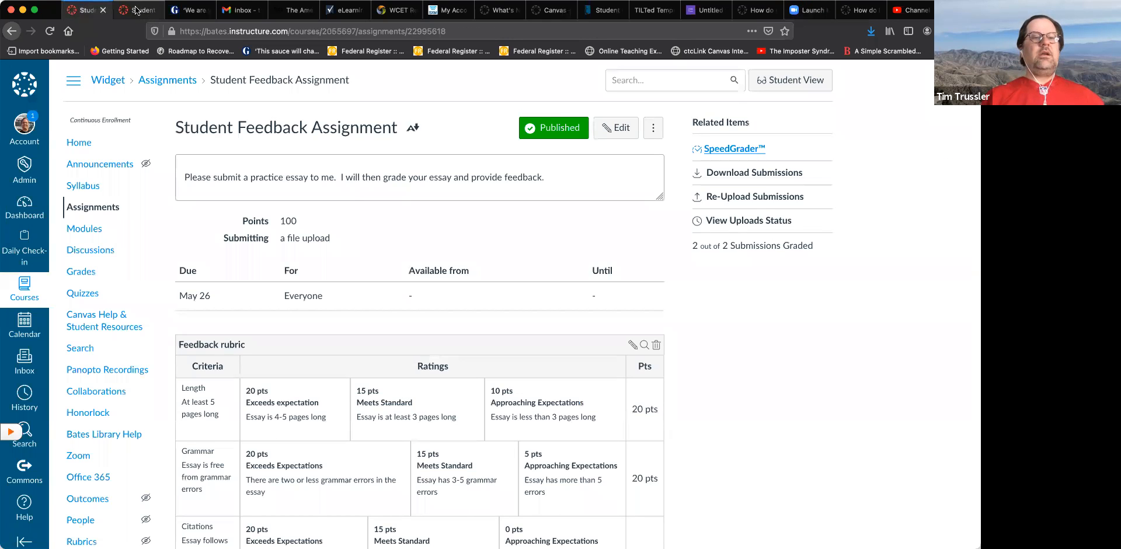
left_click(733, 147)
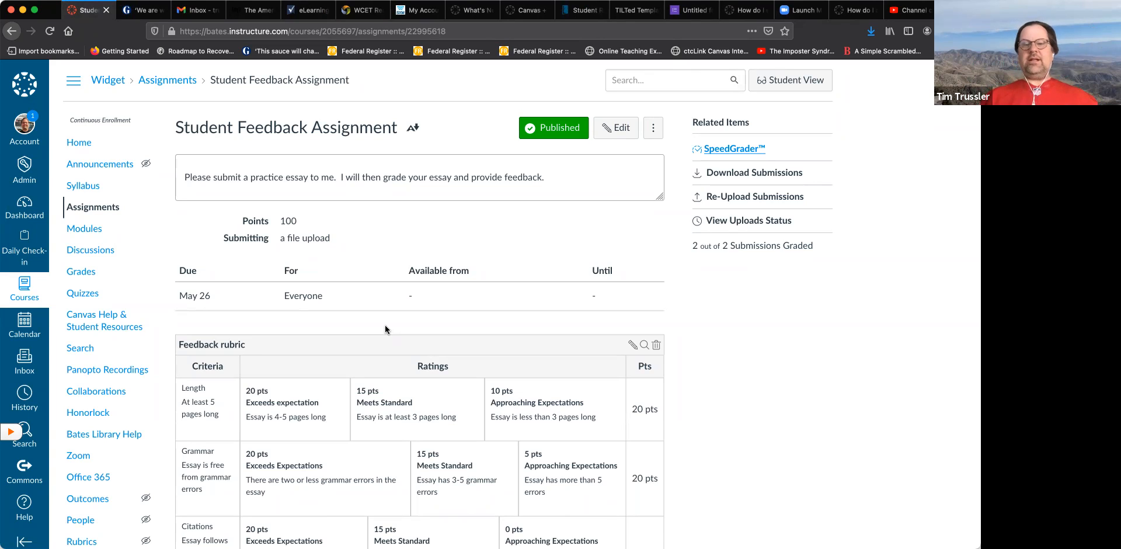
mouse_move(430, 235)
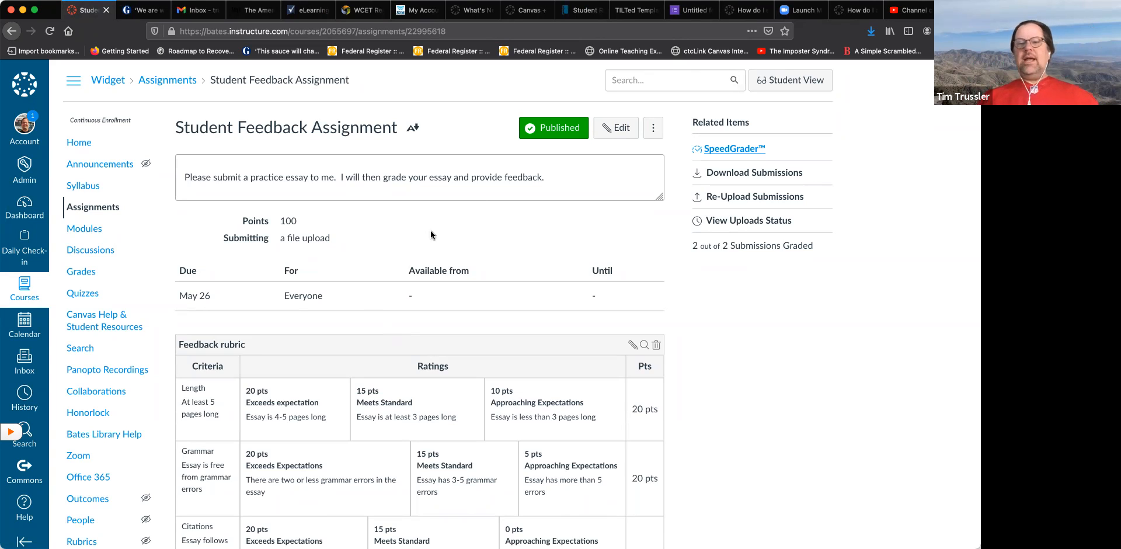
Launch SpeedGrader from Related Items and move to page 2, the essay's Problem Statement.
left_click(735, 149)
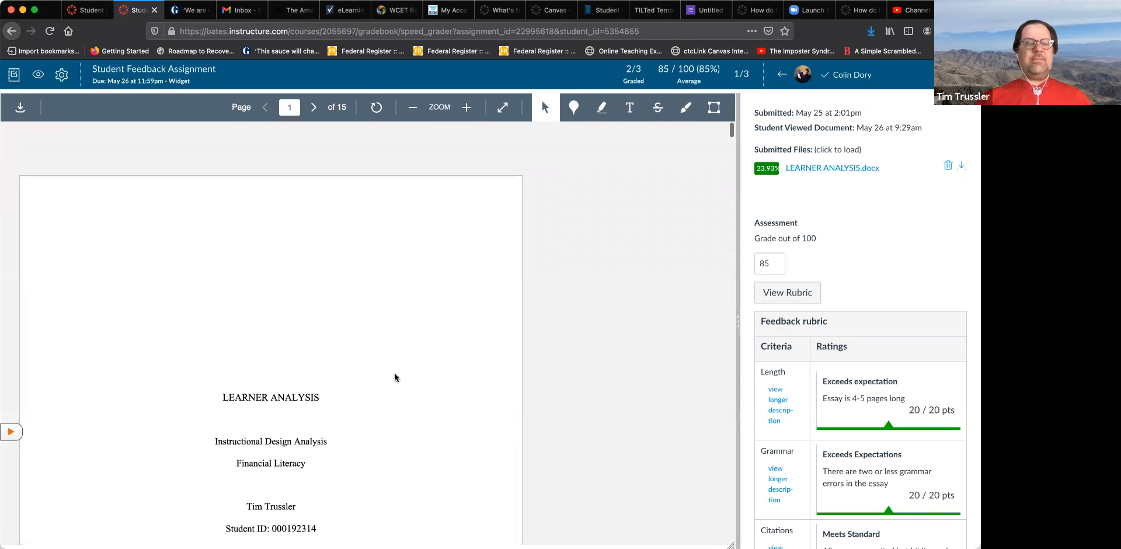
left_click(313, 107)
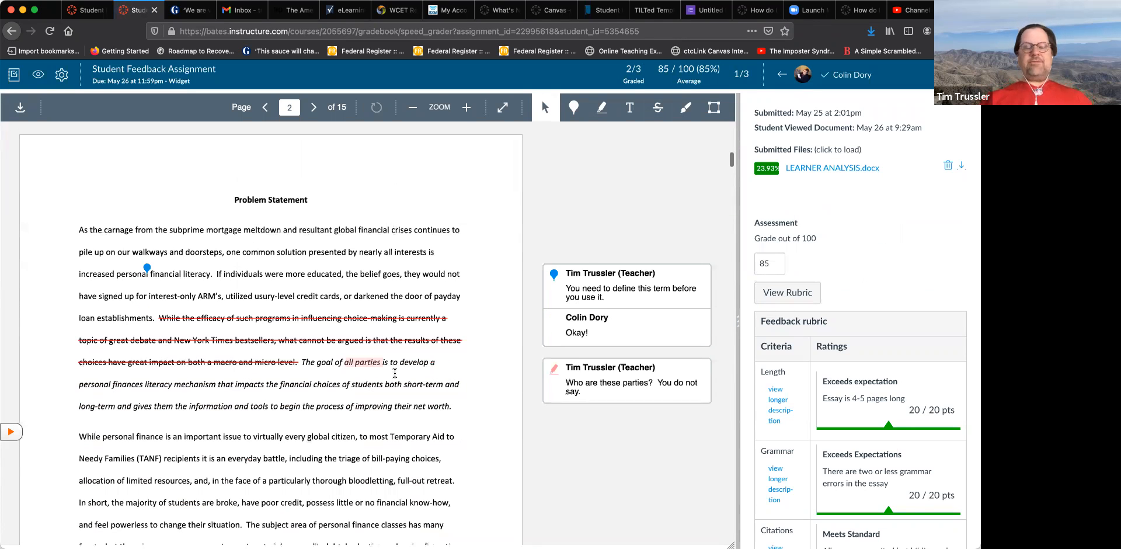
scroll("up", 3)
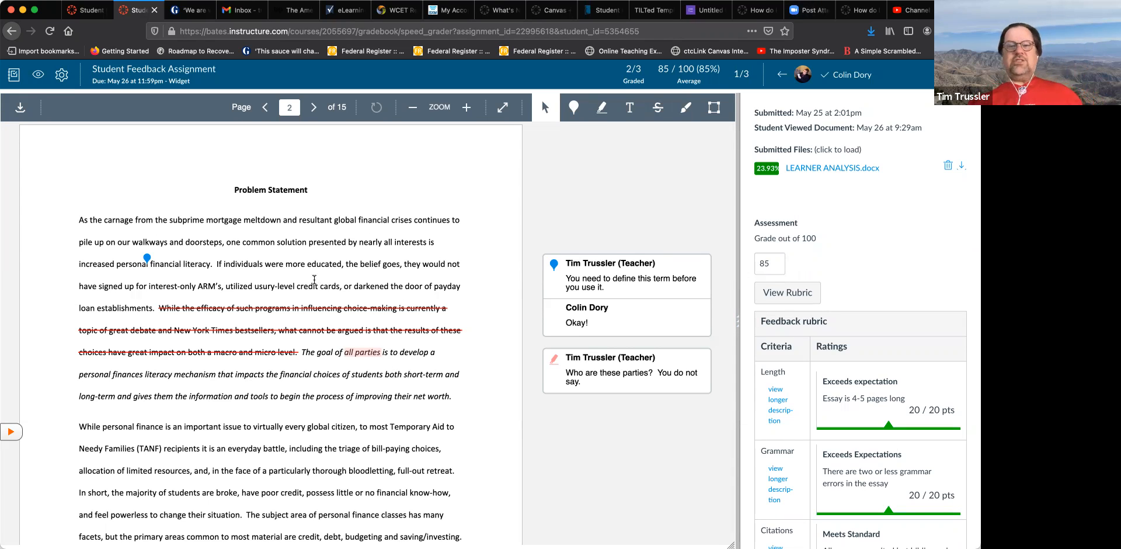
mouse_move(223, 325)
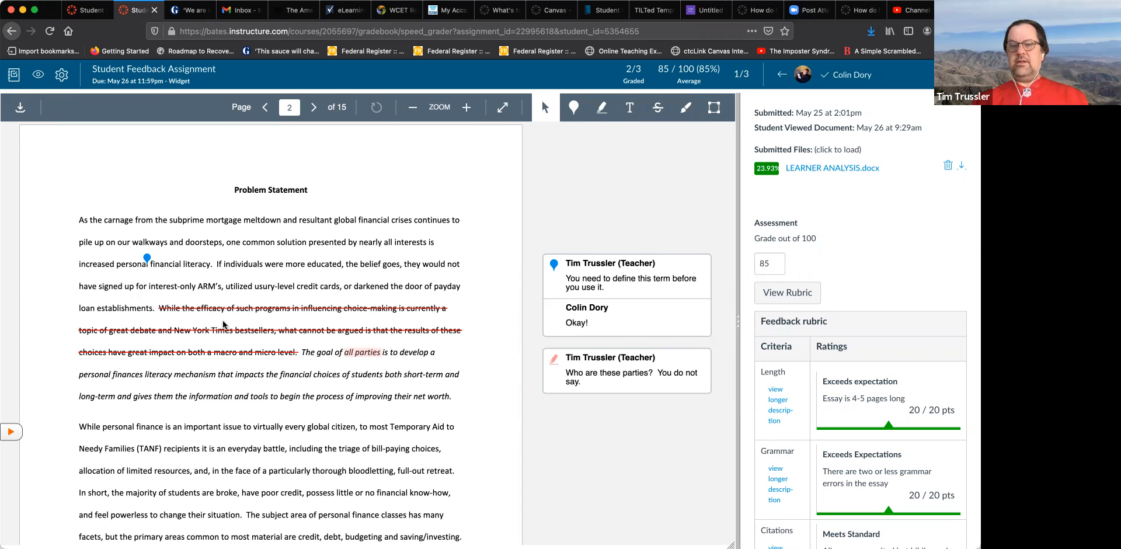
mouse_move(911, 21)
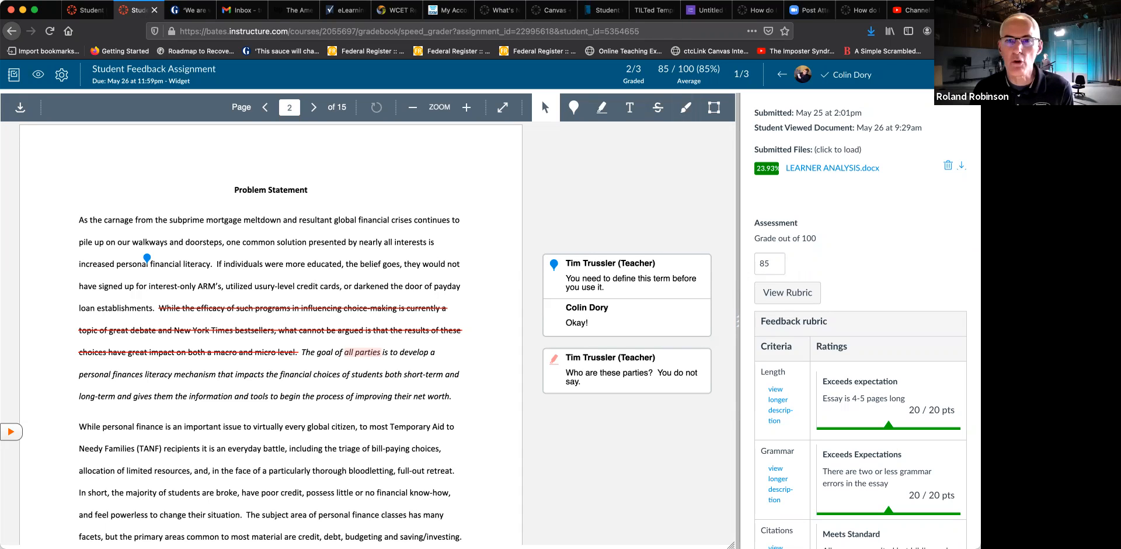
mouse_move(659, 434)
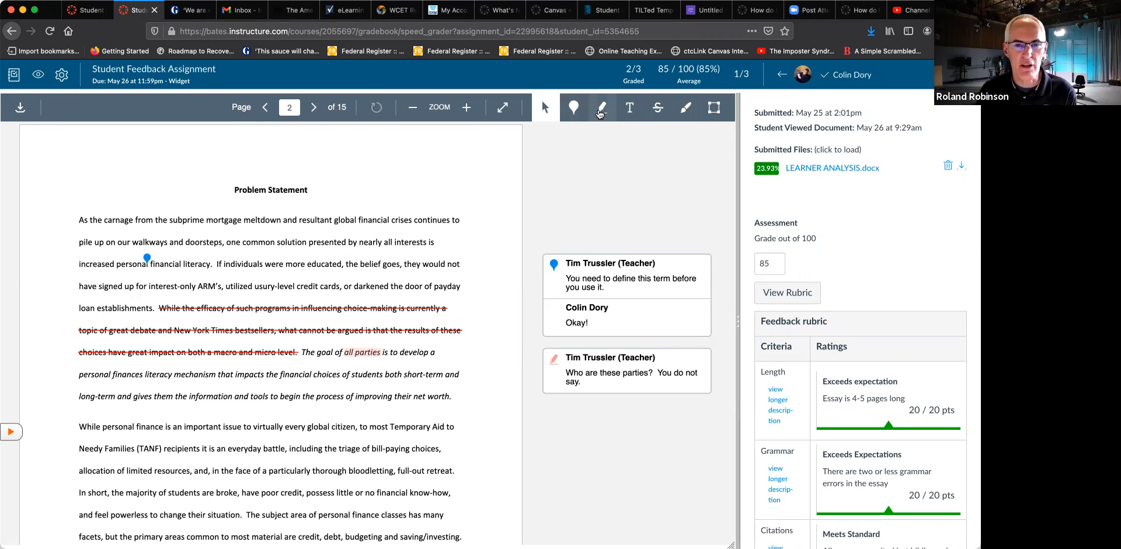
mouse_move(602, 108)
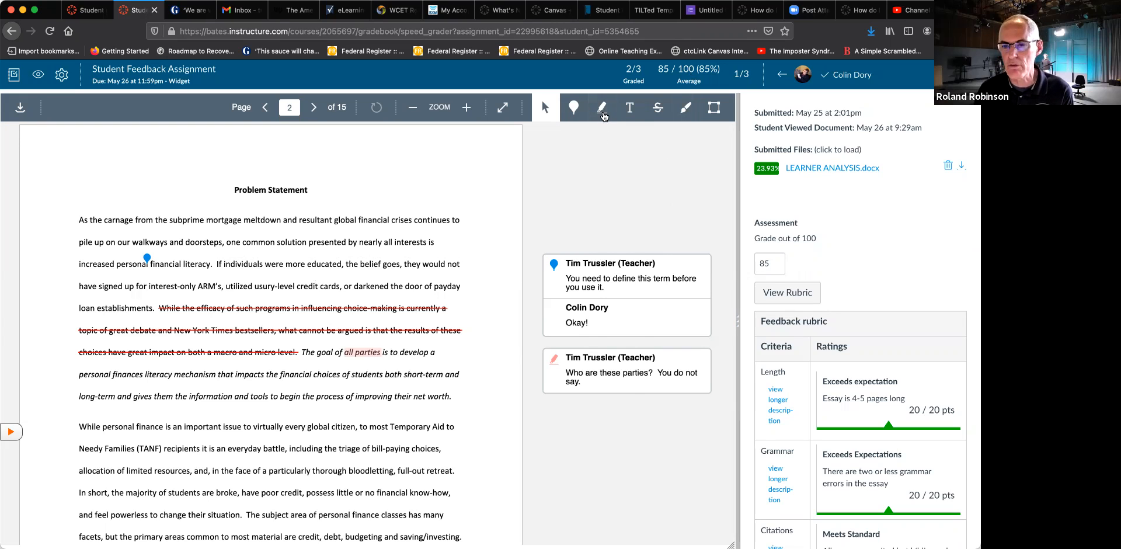
mouse_move(603, 108)
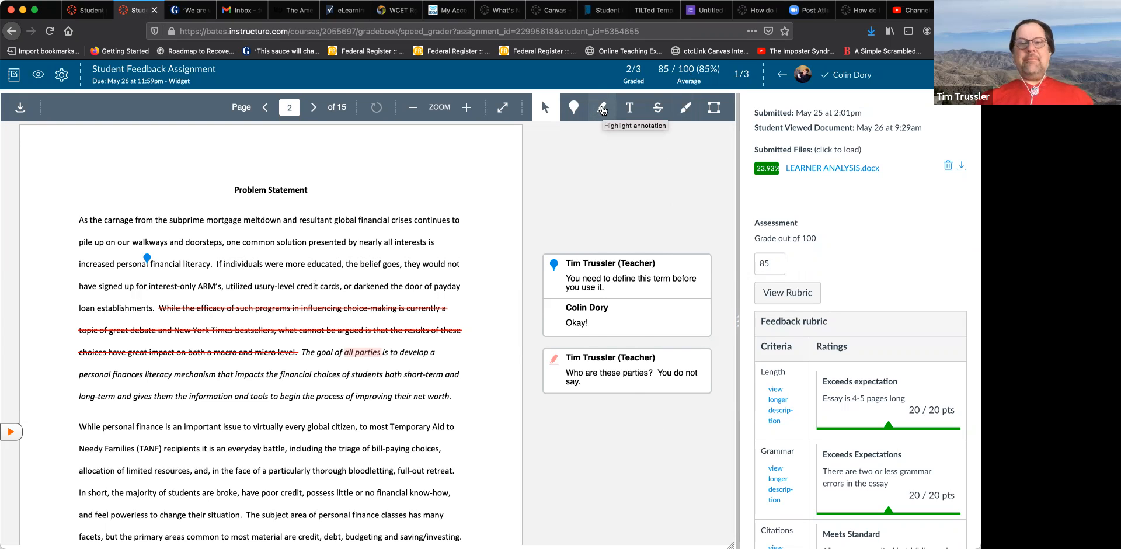
Highlight the Problem Statement's opening paragraphs and attach a placeholder teacher comment to the highlight.
left_click(602, 107)
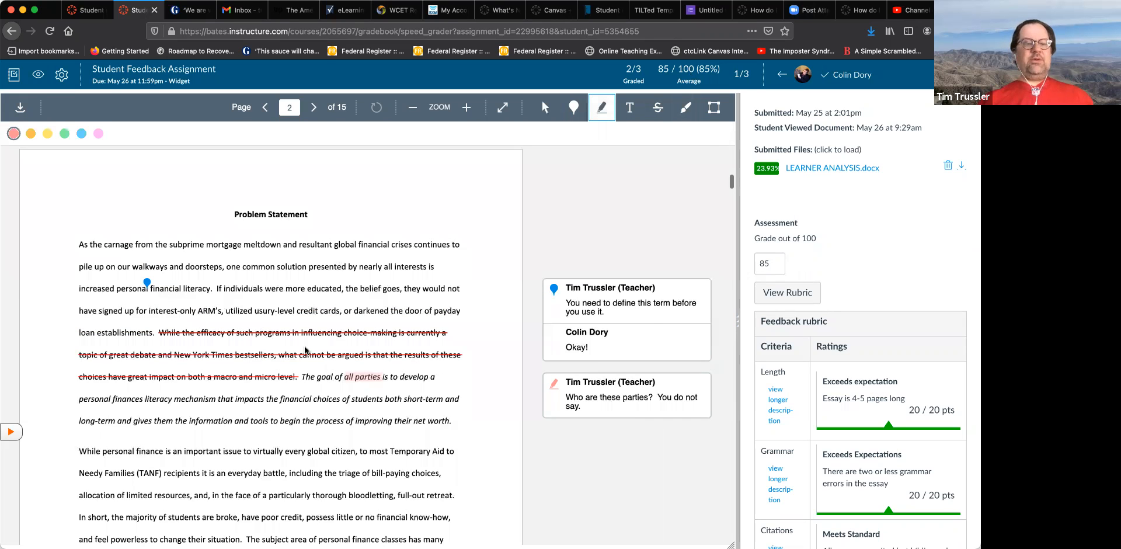
scroll("down", 3)
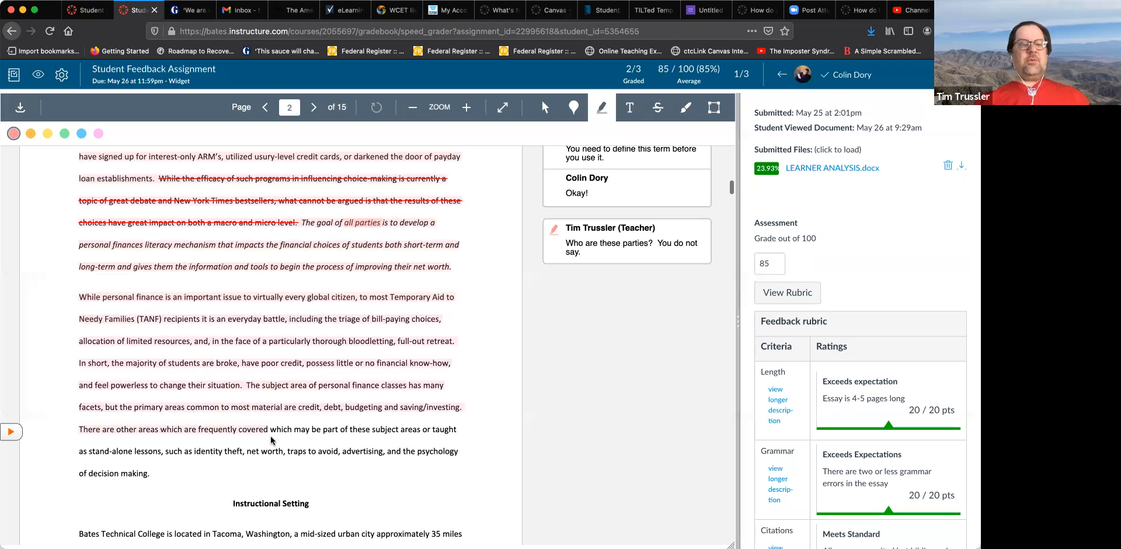
scroll("up", 3)
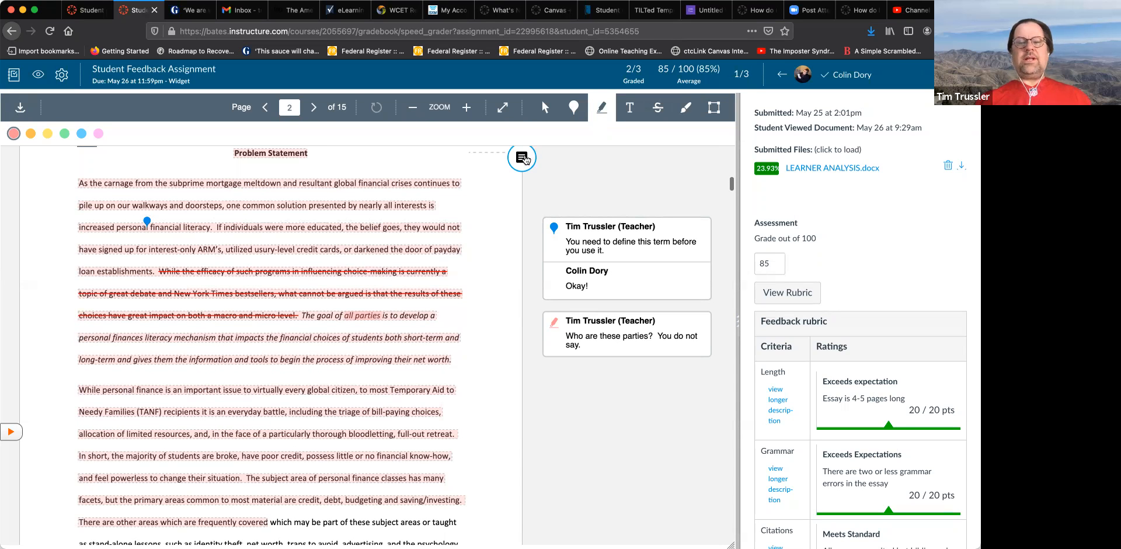
left_click(522, 158)
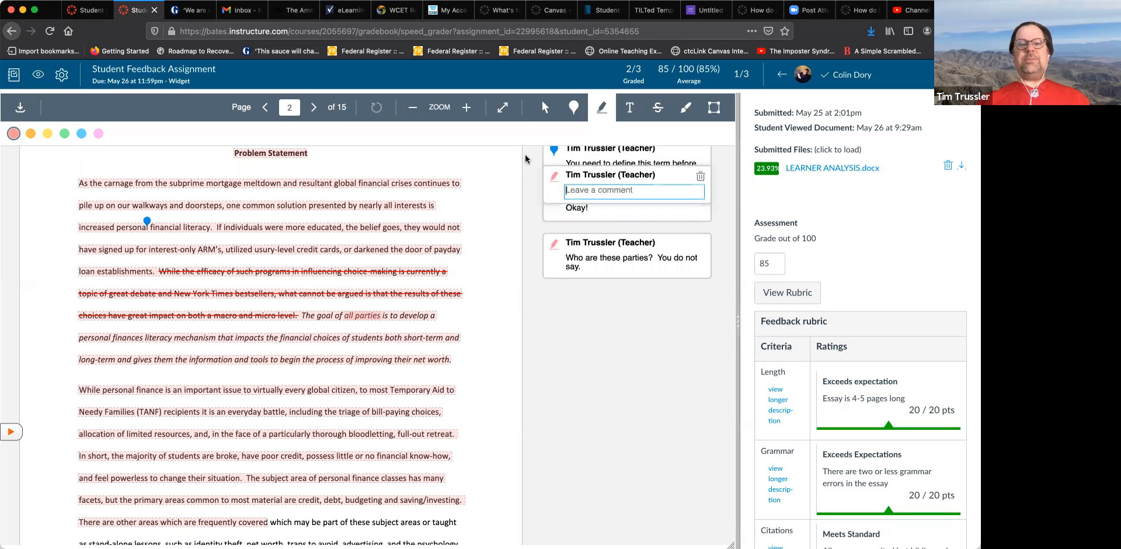
type("this")
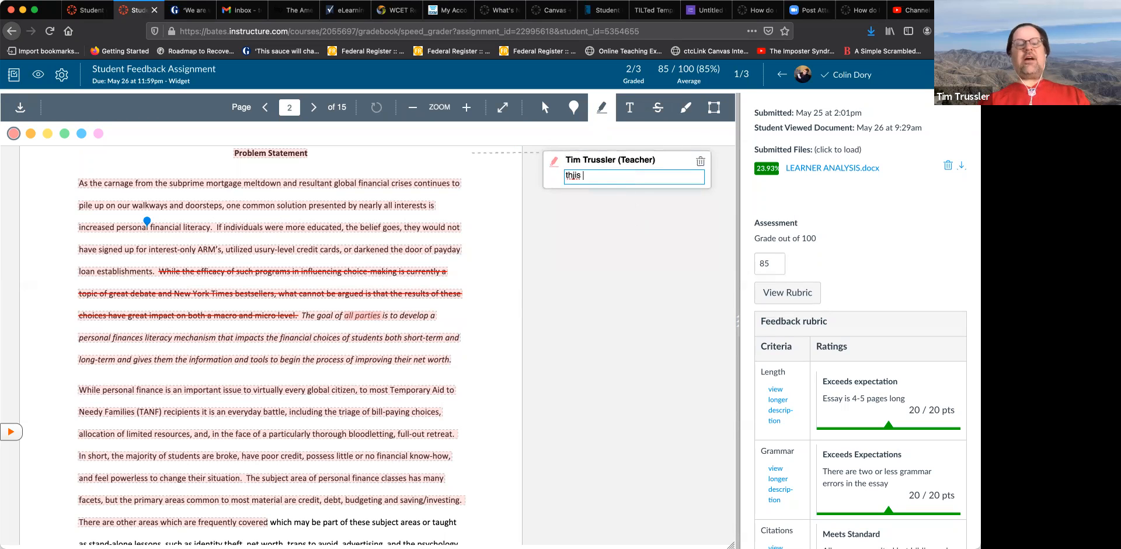
type("jhdfjashfsdkhj fhdgf fgsdhj")
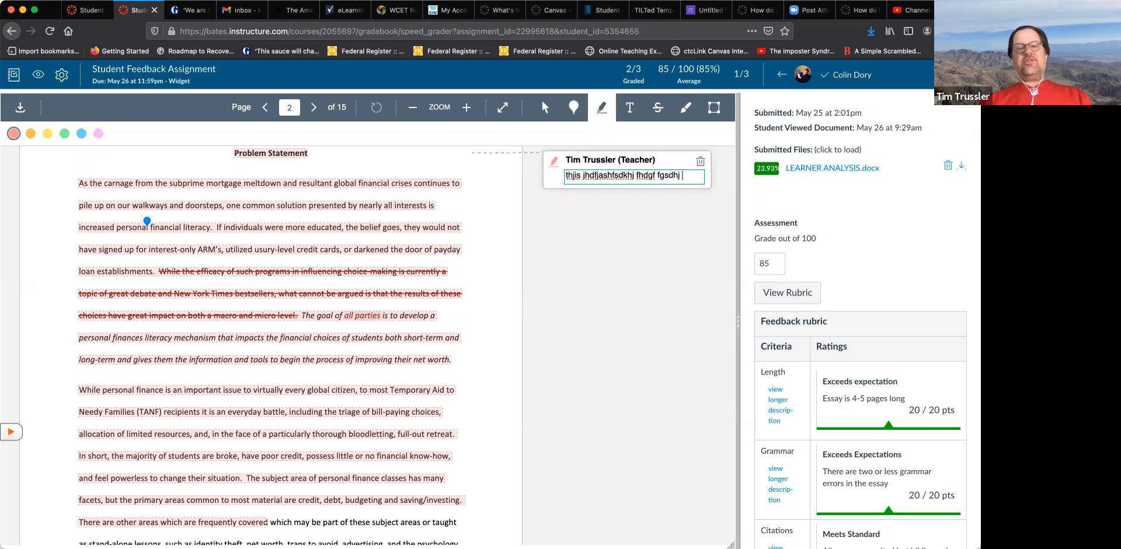
type("fsd gf")
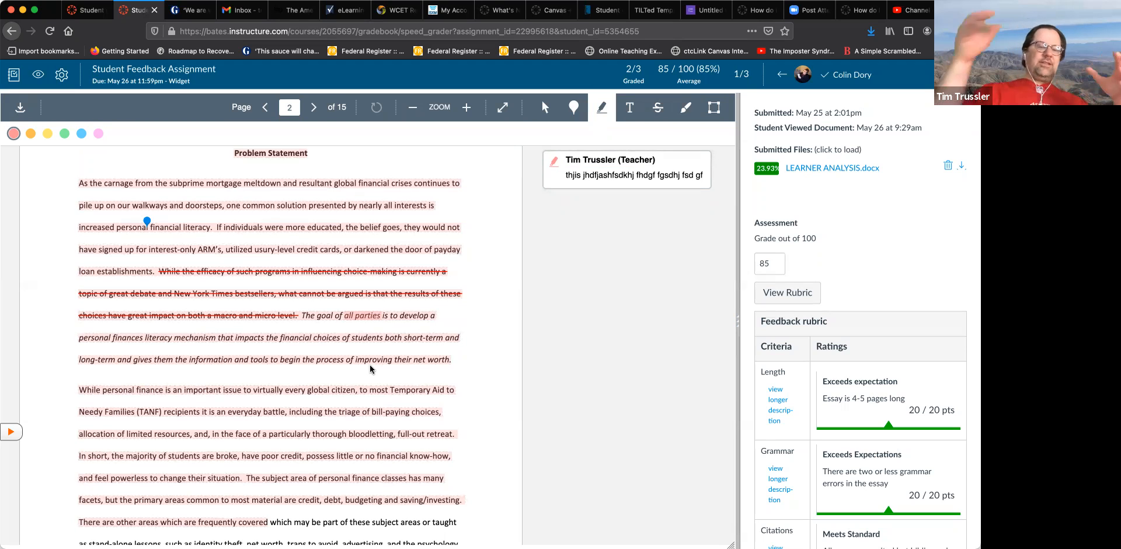
mouse_move(166, 444)
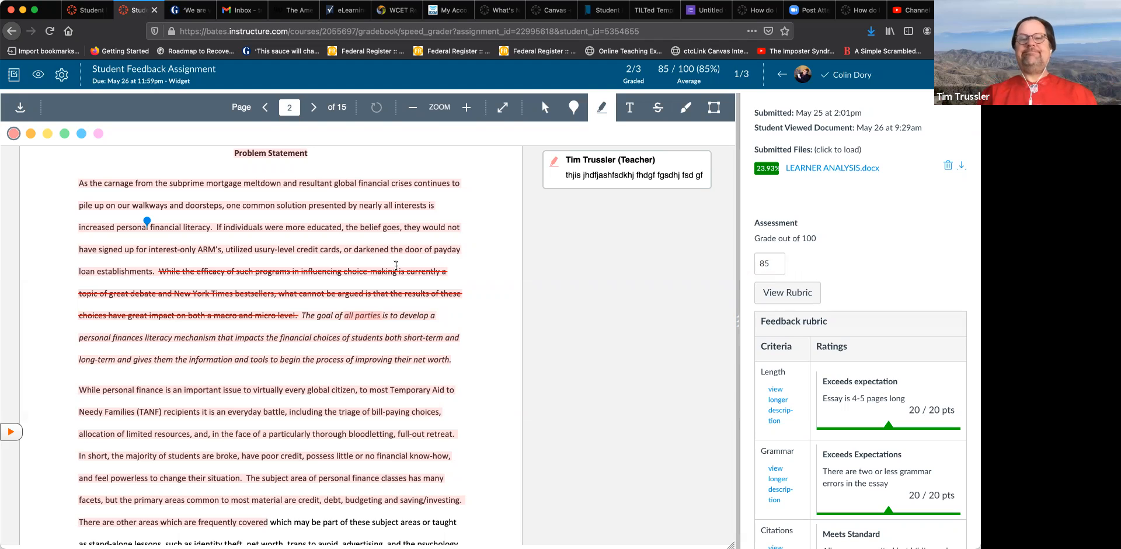
mouse_move(547, 213)
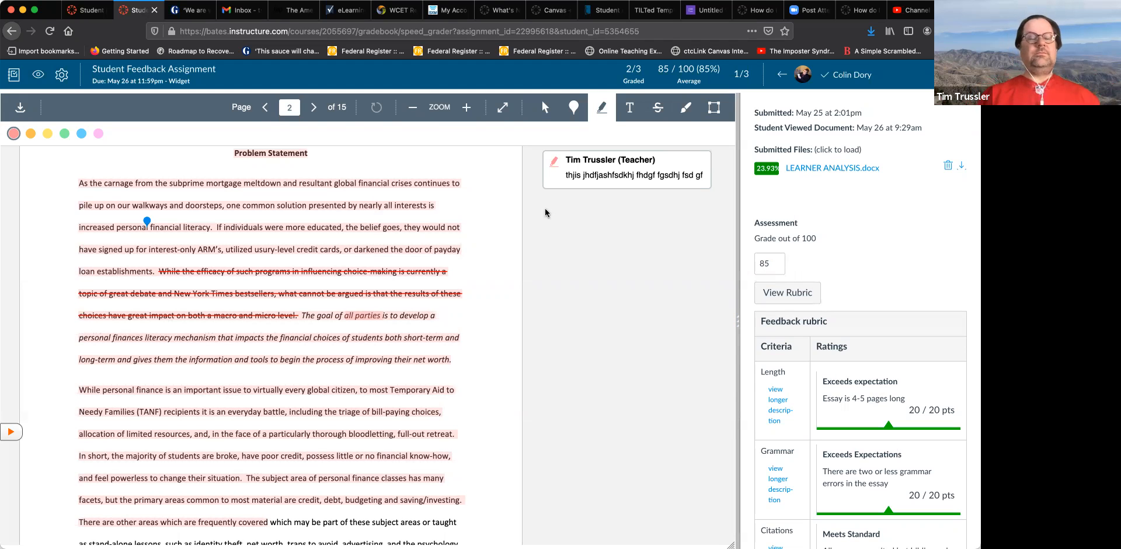
mouse_move(603, 310)
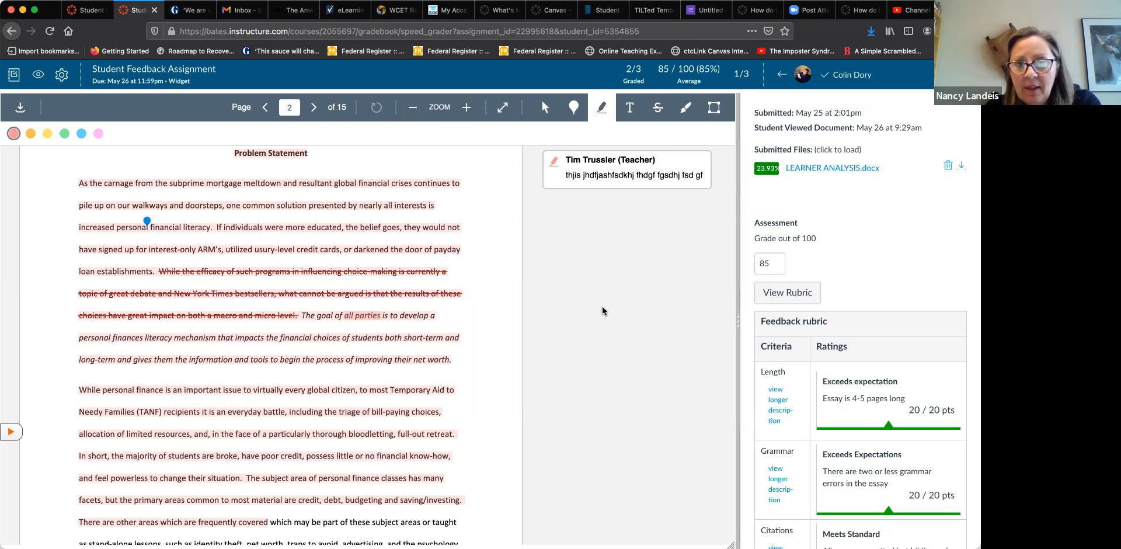
scroll("down", 3)
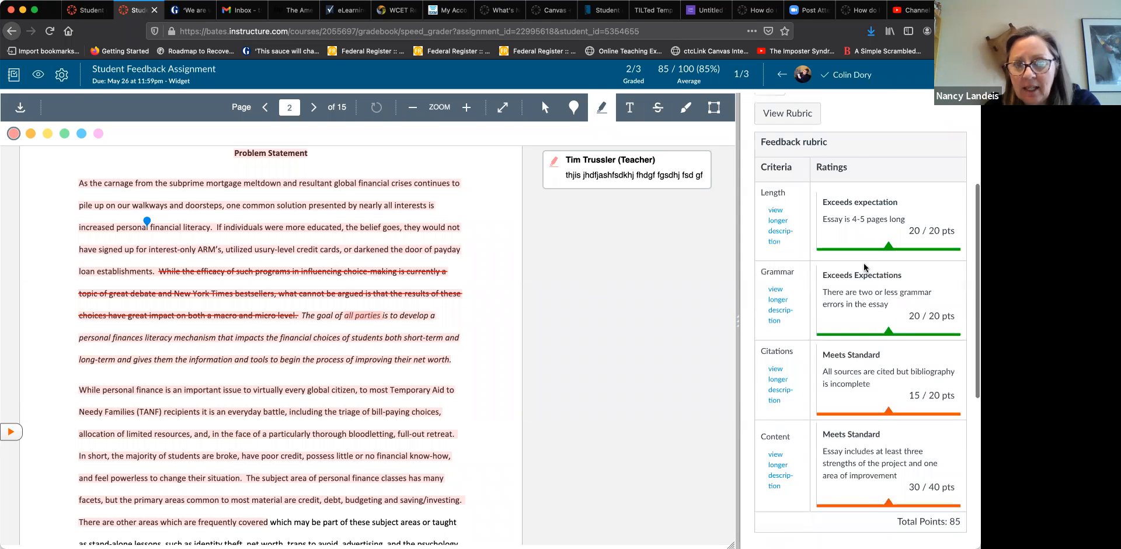
scroll("down", 3)
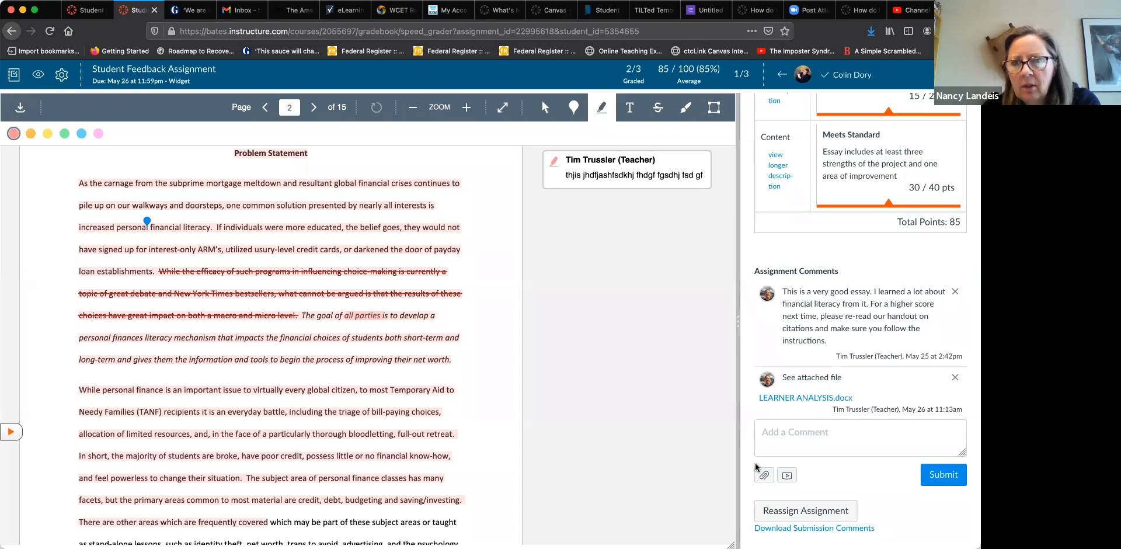
Draft a new assignment comment 'kdfgfh fgsdf fgsgf' in the Add a Comment box.
left_click(858, 437)
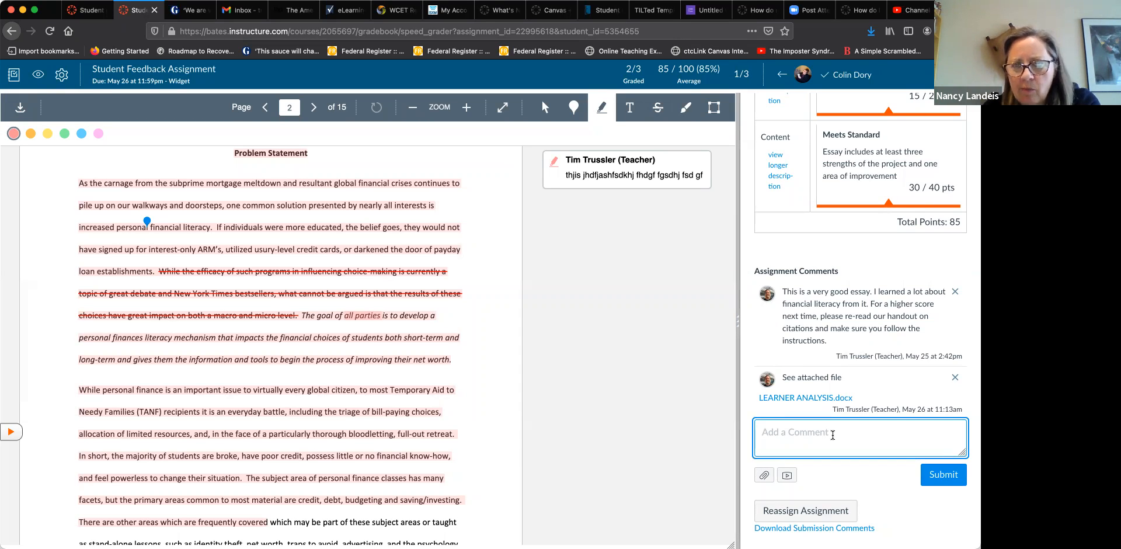
type("kdfgfh fgsdf fgsgfs fsfgdf g fs")
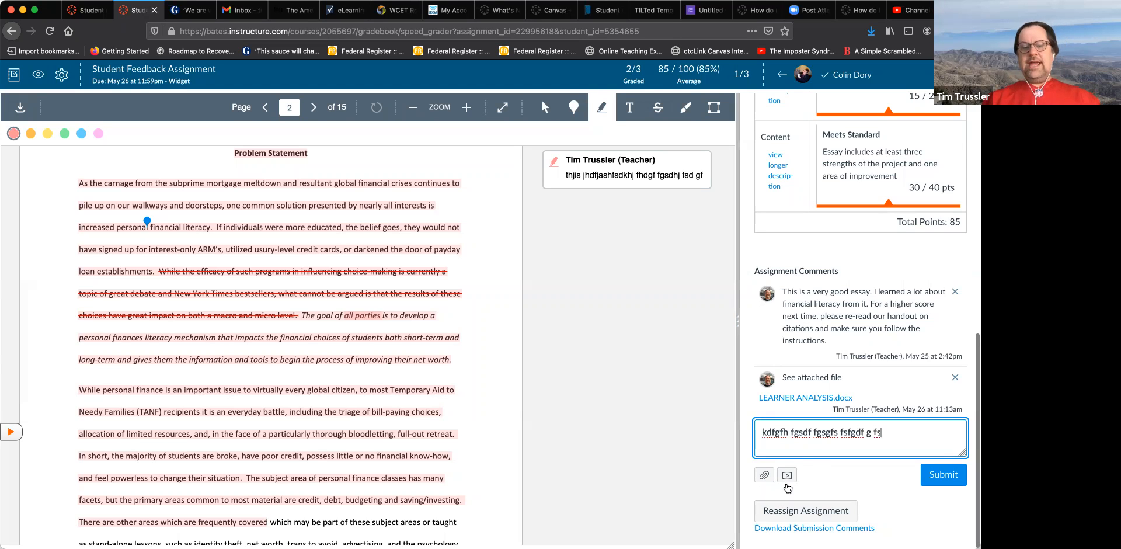
mouse_move(763, 475)
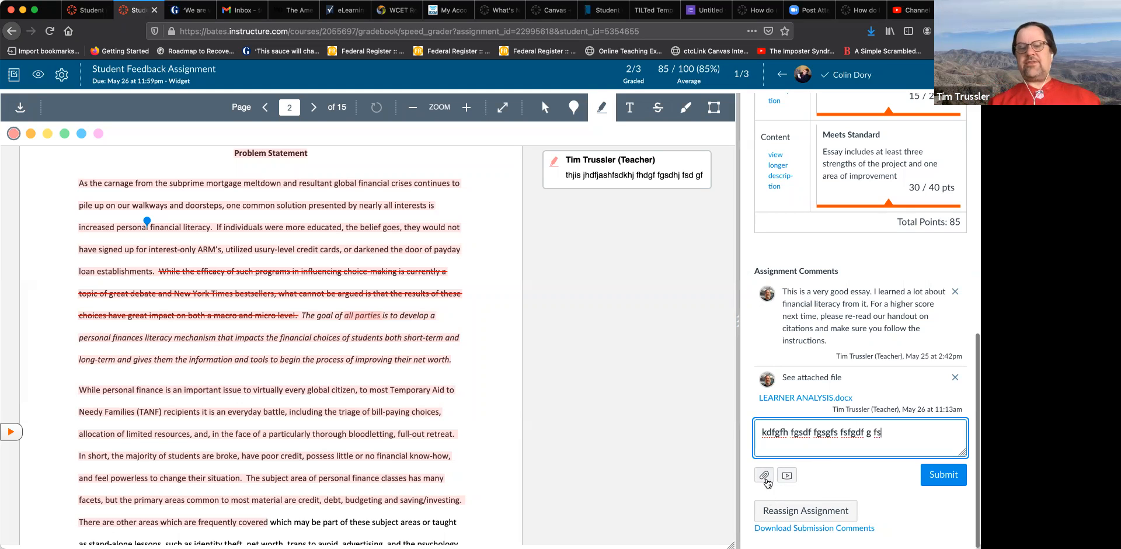
Add a file-attachment slot to the draft comment and cancel the file picker, leaving no file chosen.
left_click(763, 474)
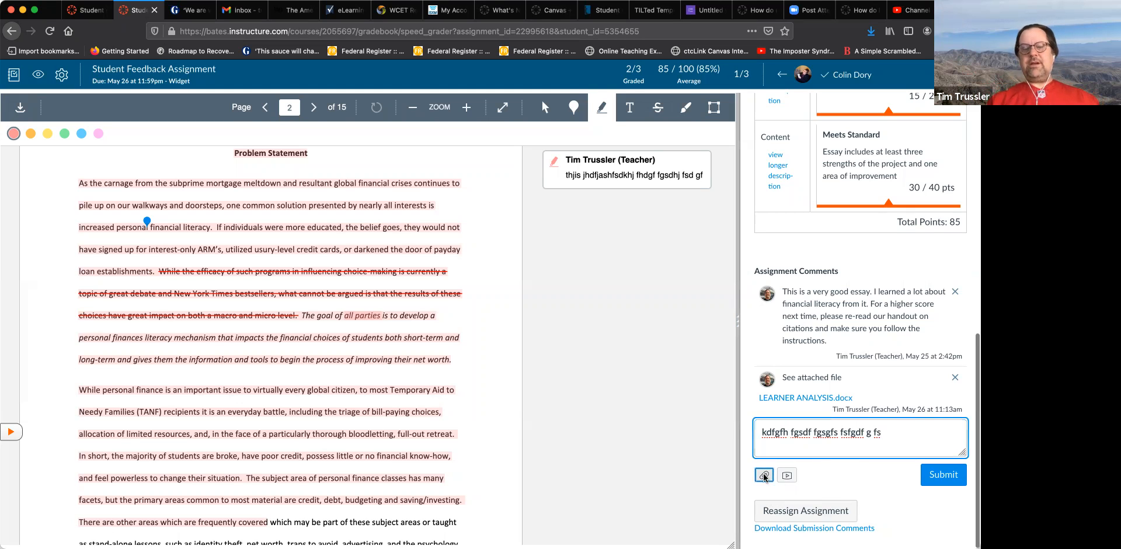
left_click(763, 475)
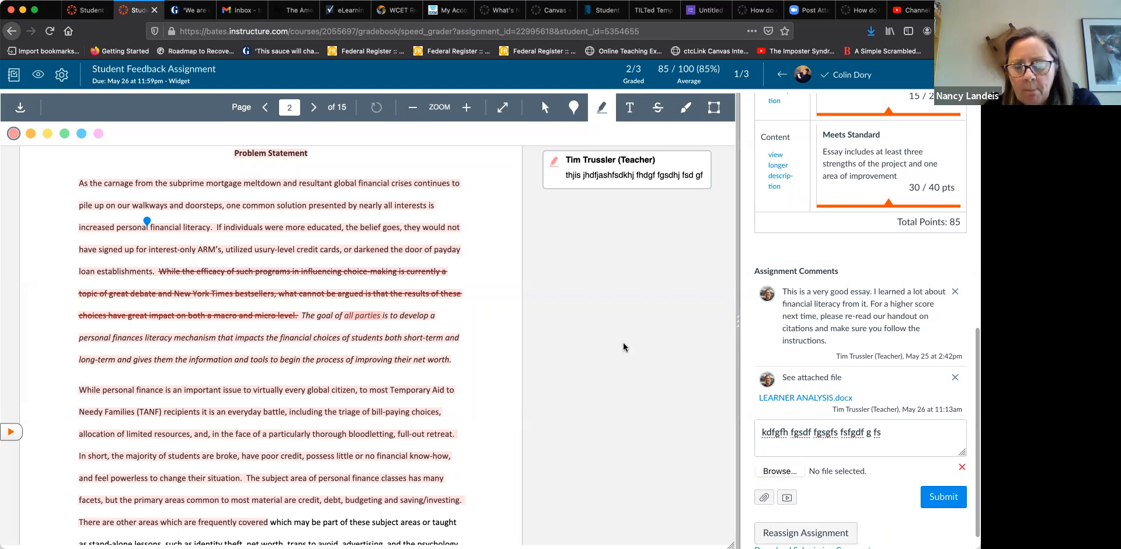
left_click(779, 470)
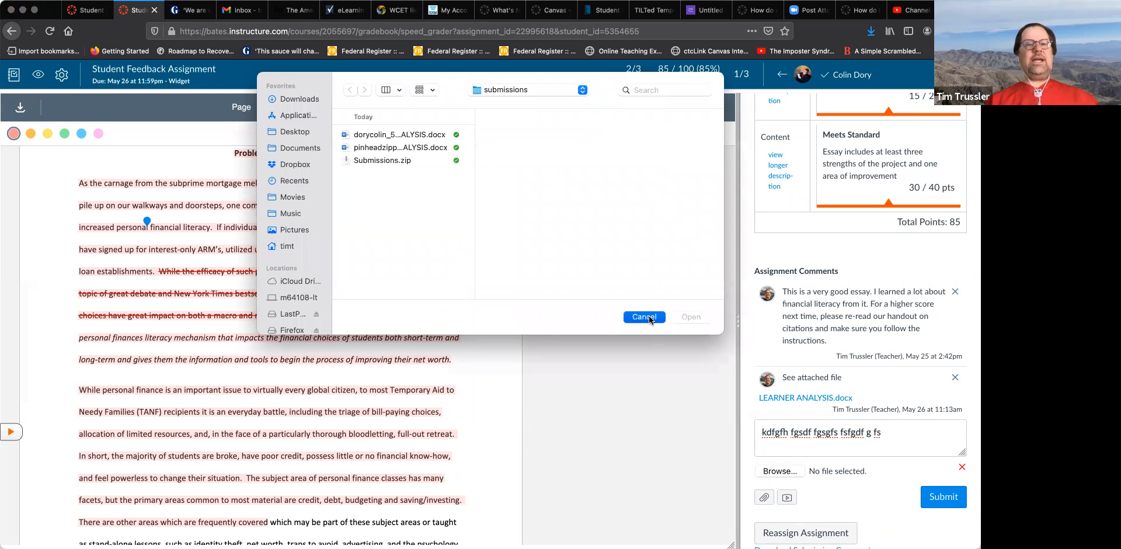
left_click(642, 317)
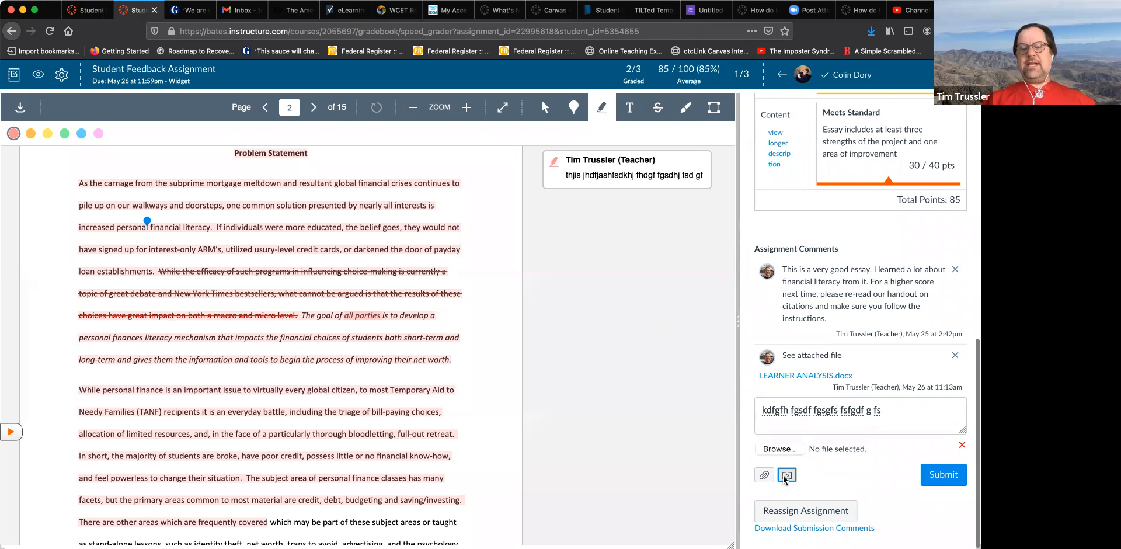
left_click(787, 475)
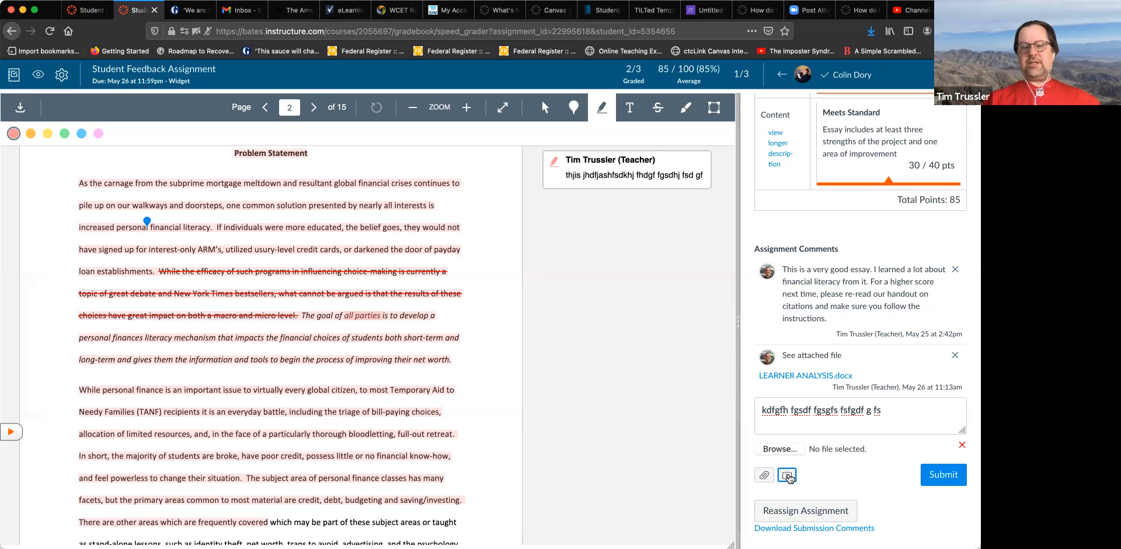
mouse_move(787, 476)
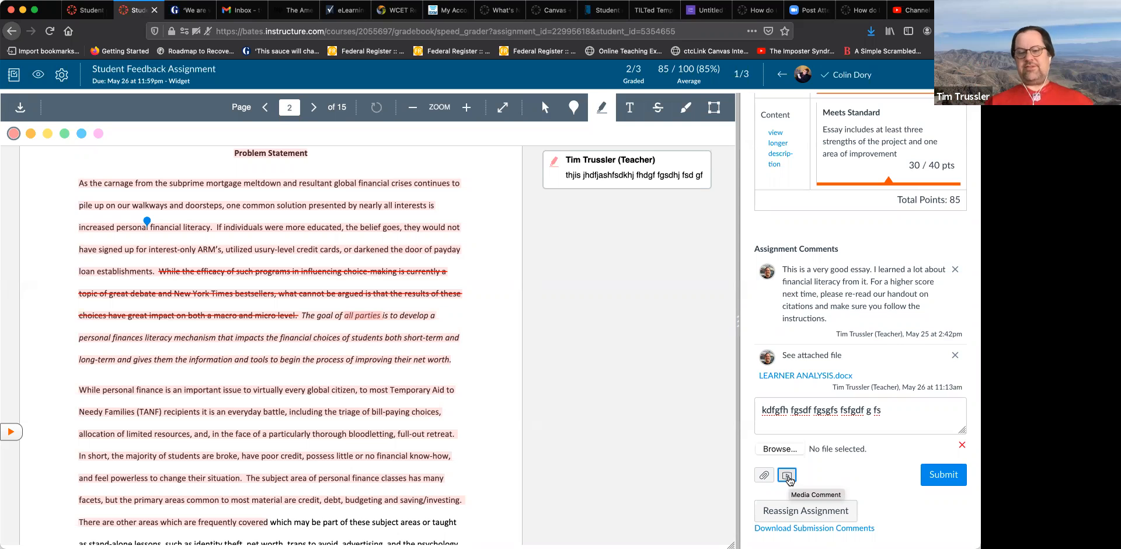
mouse_move(868, 522)
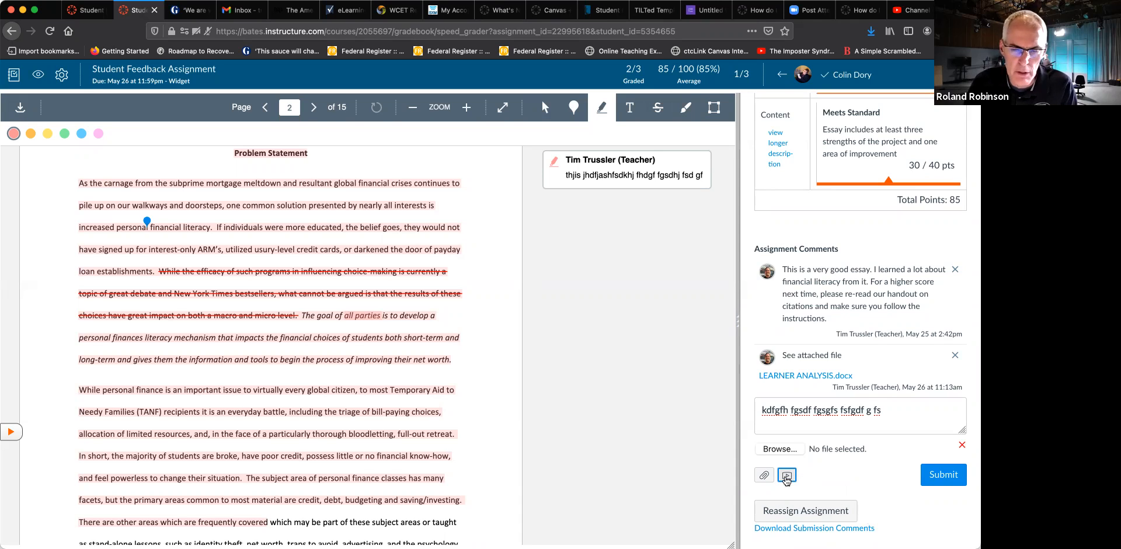
mouse_move(787, 475)
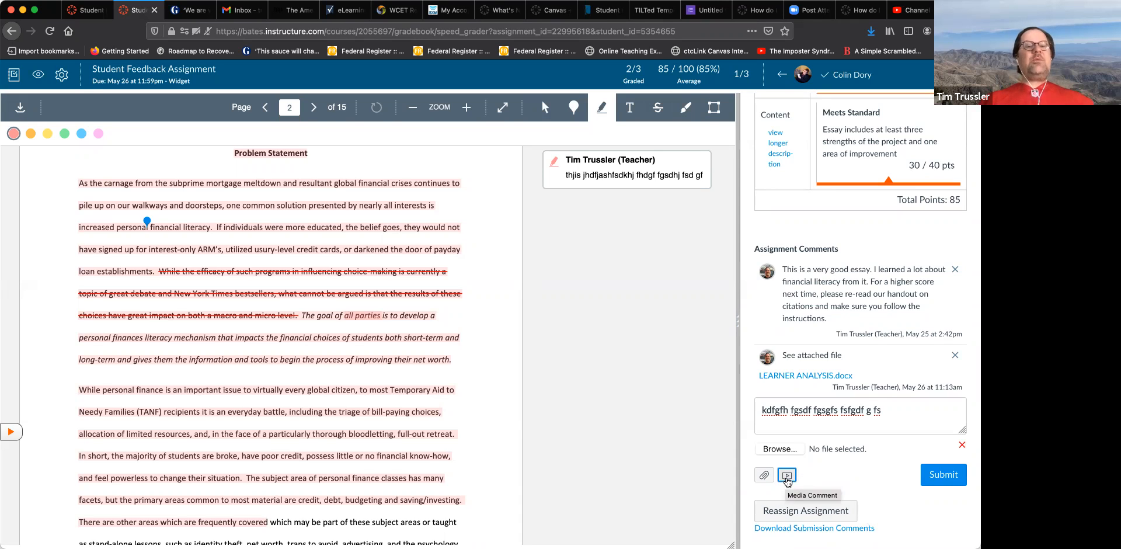
Bring up the Record/Upload Media Comment dialog and switch to Upload Media for audio or video files.
left_click(786, 475)
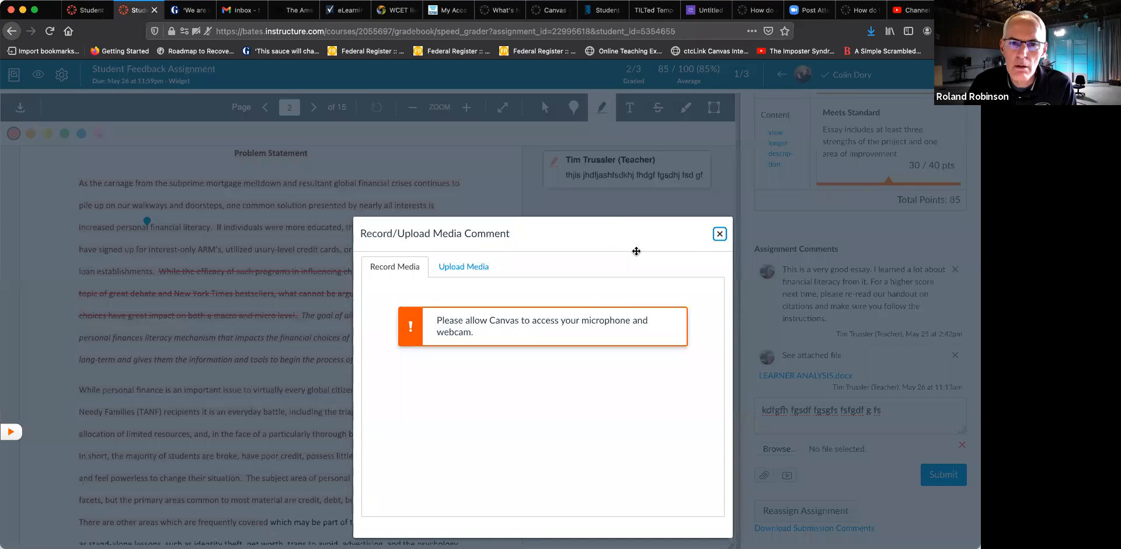
mouse_move(522, 341)
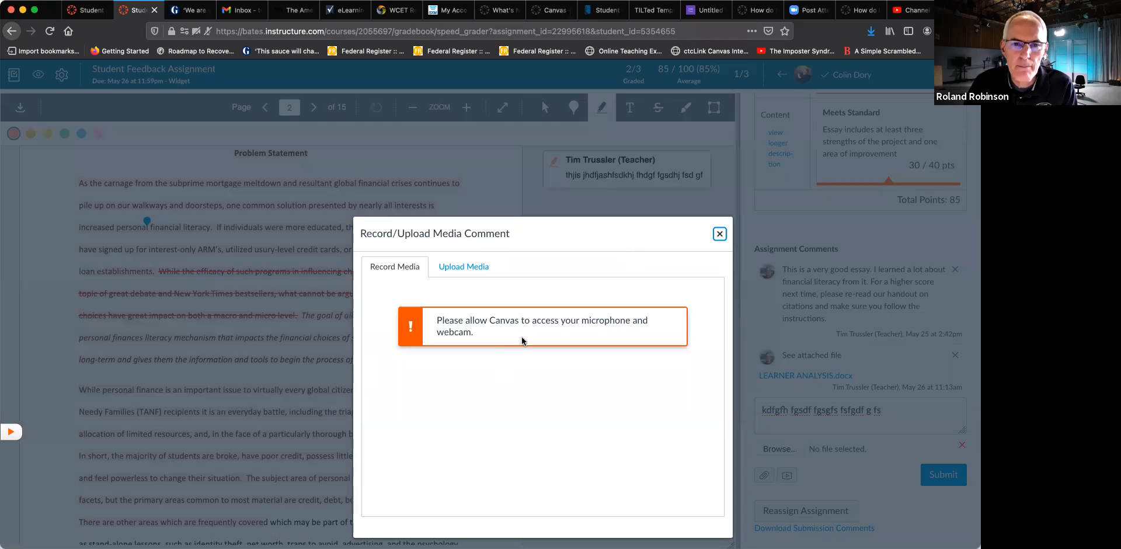
left_click(463, 265)
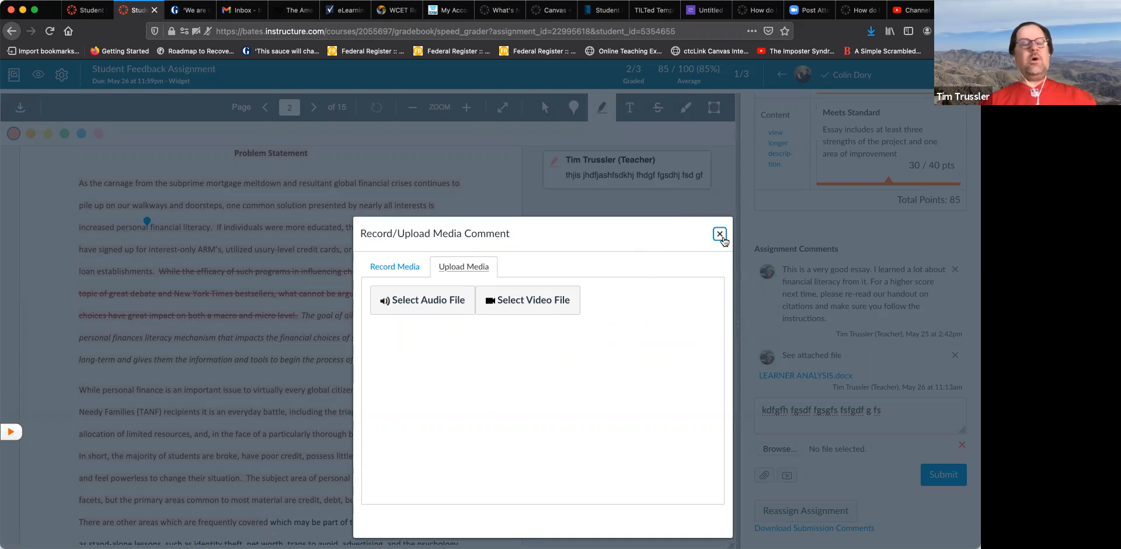
Close the media comment dialog, leaving the draft comment and empty attachment unsubmitted.
left_click(720, 234)
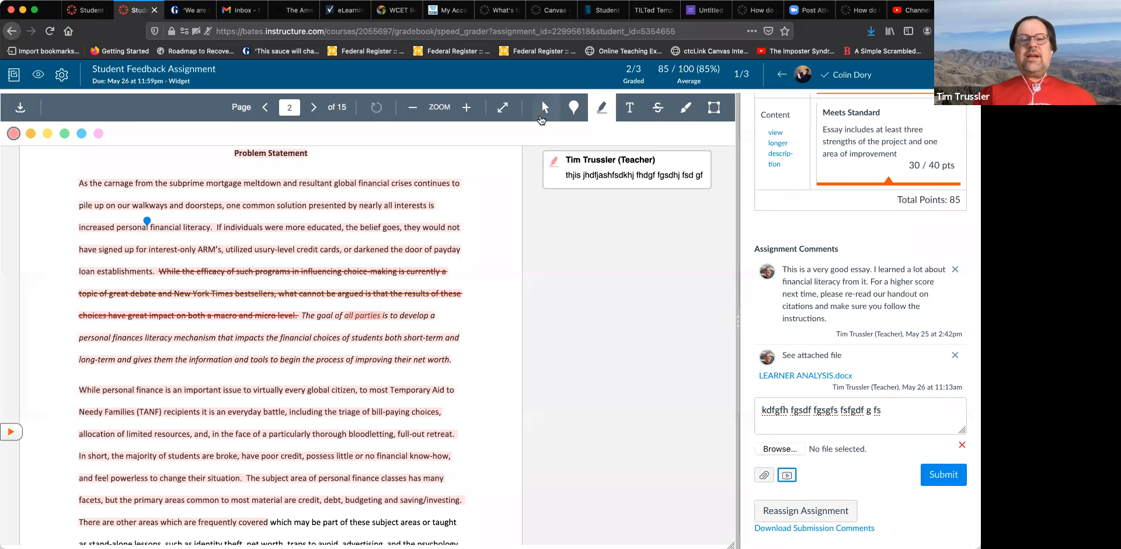
mouse_move(495, 127)
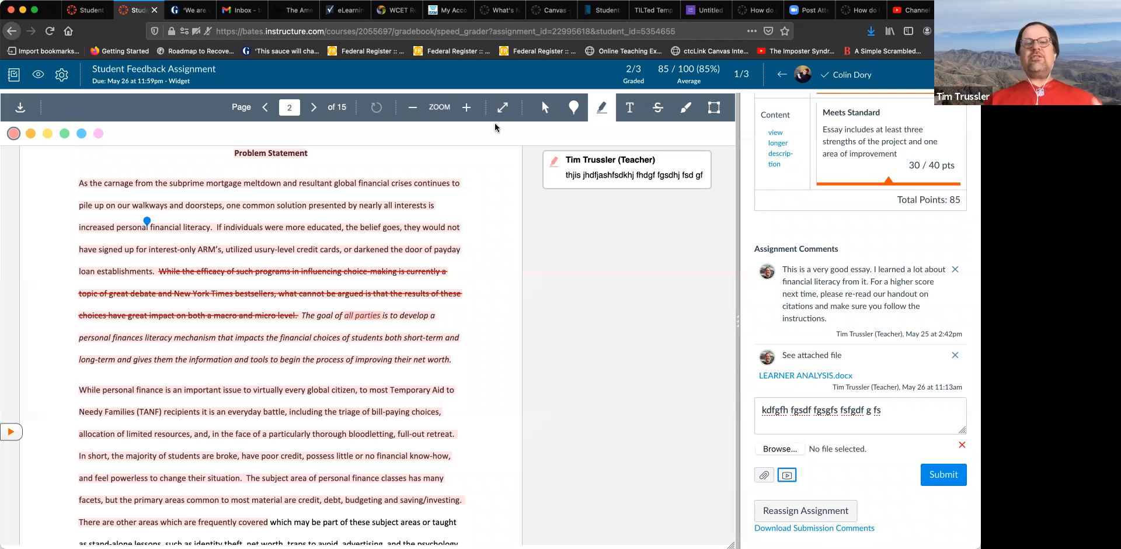
mouse_move(573, 107)
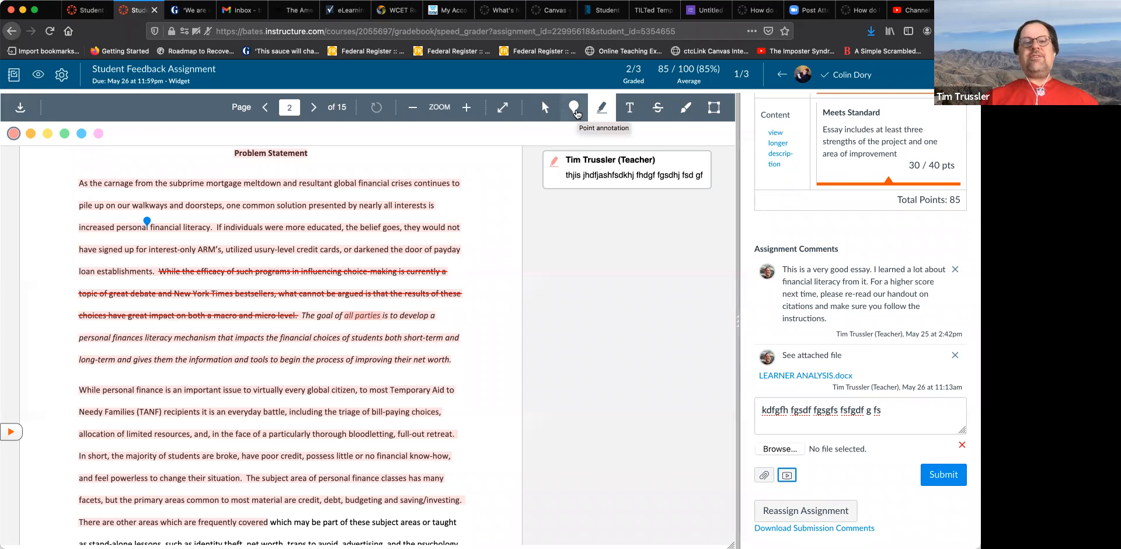
Add a point comment, a boxed passage and a freehand arrow with a margin note on page 2 of the essay.
left_click(574, 108)
type("klgjksf gjd;jlkd jgksdjf")
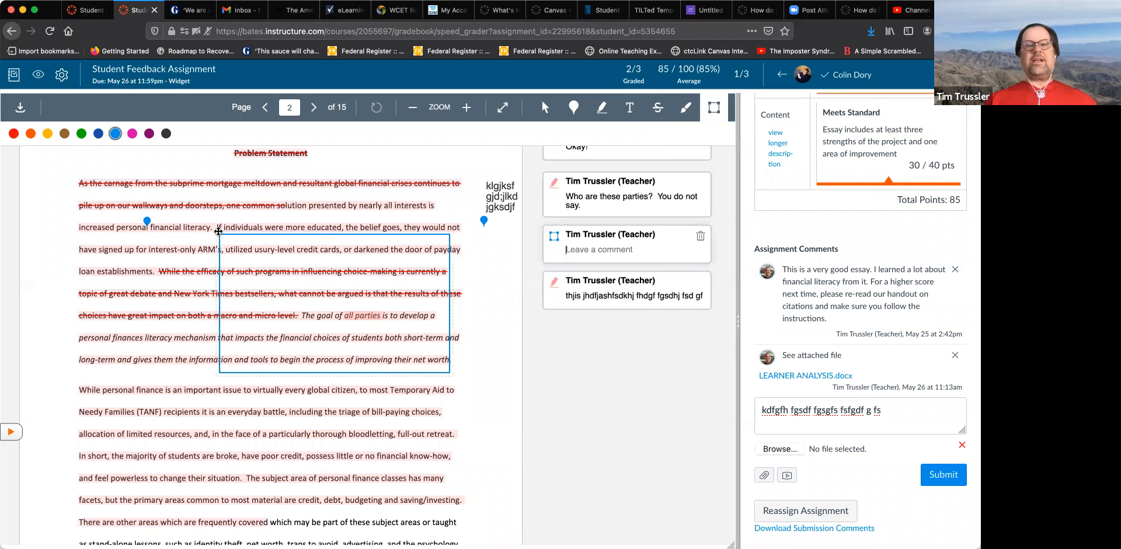
left_click(685, 108)
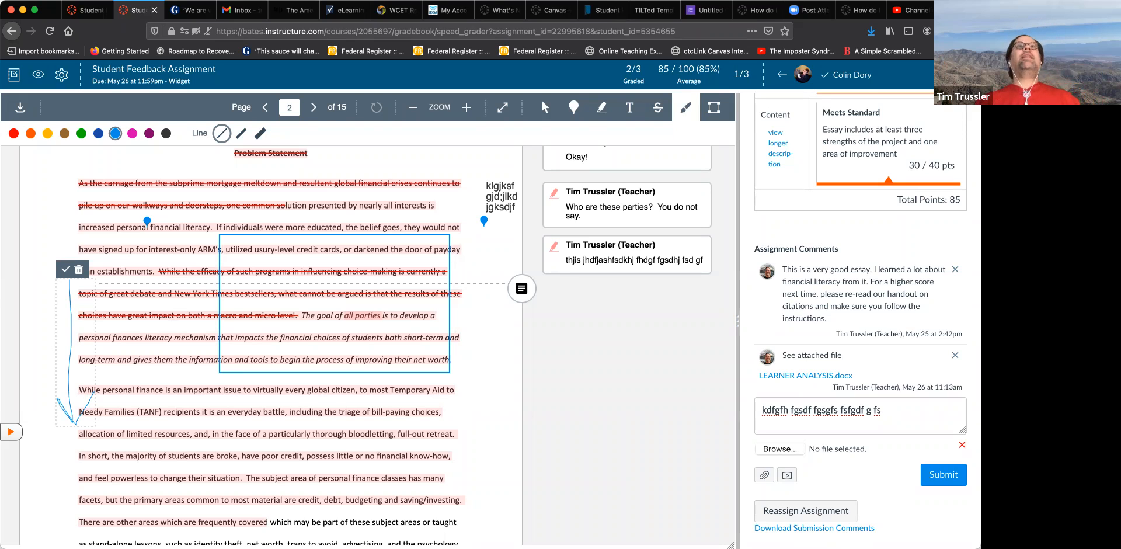
left_click(265, 107)
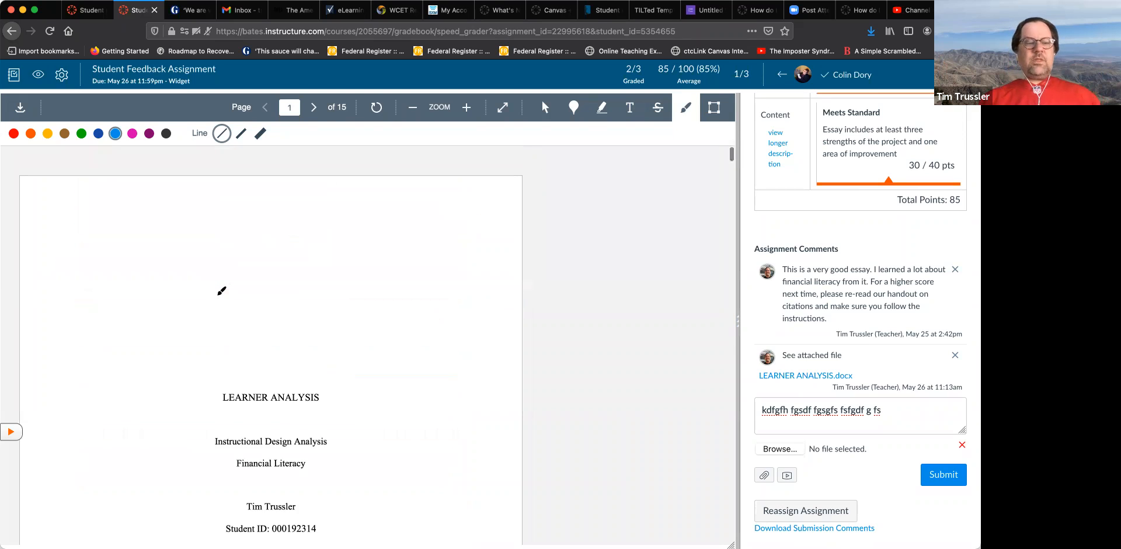
left_click(312, 108)
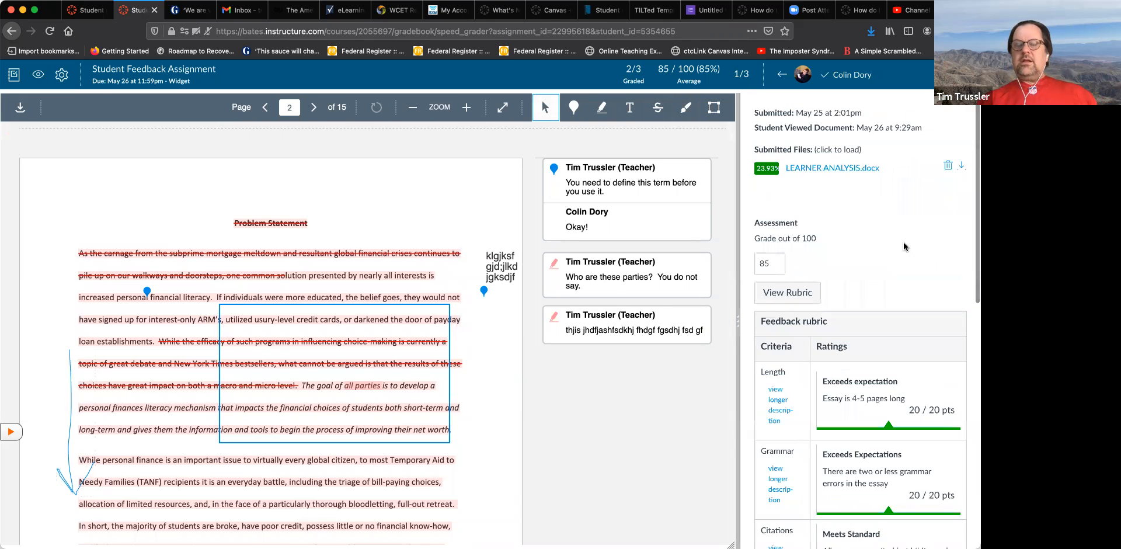
scroll("down", 3)
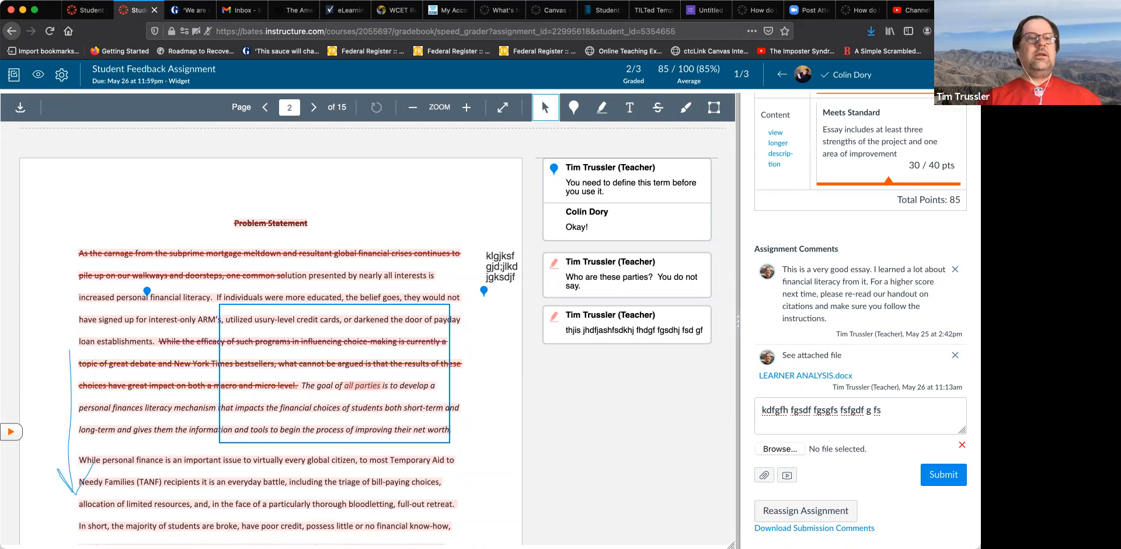
mouse_move(558, 240)
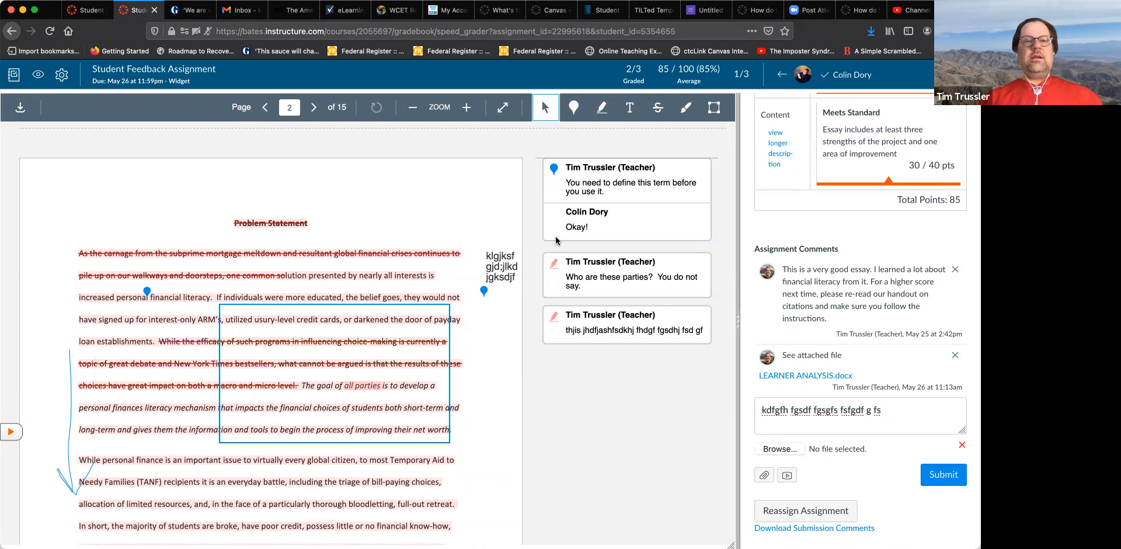
mouse_move(224, 151)
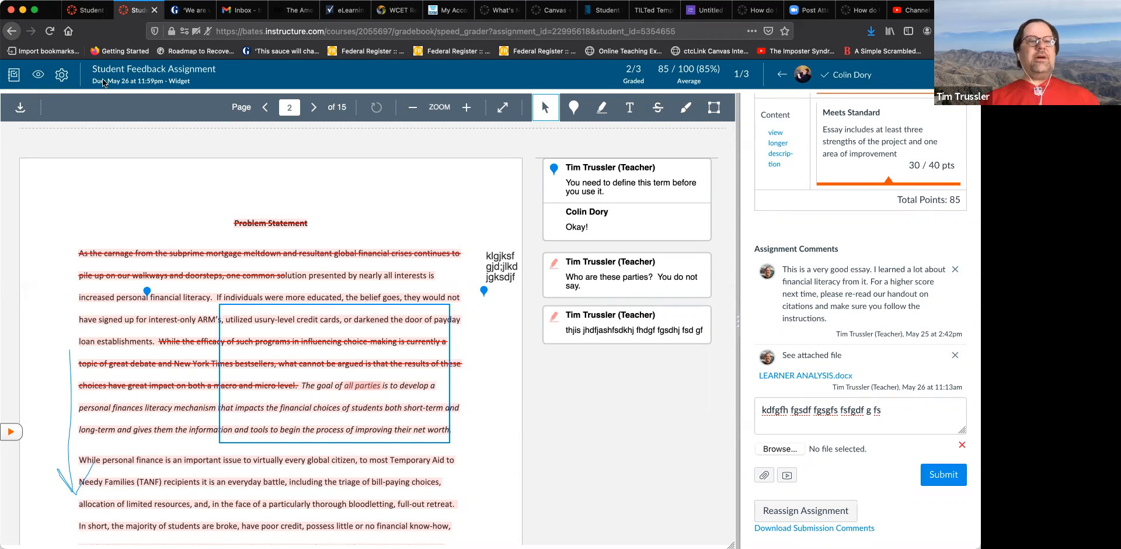
Leave SpeedGrader for the assignment page, confirming 'Leave page' to discard the draft comment.
left_click(943, 474)
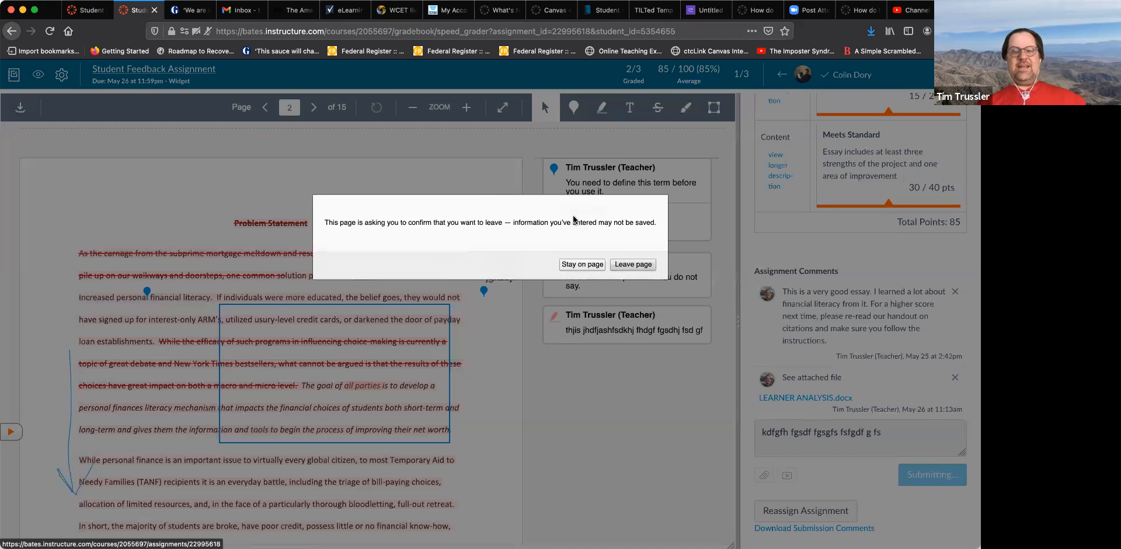
left_click(632, 264)
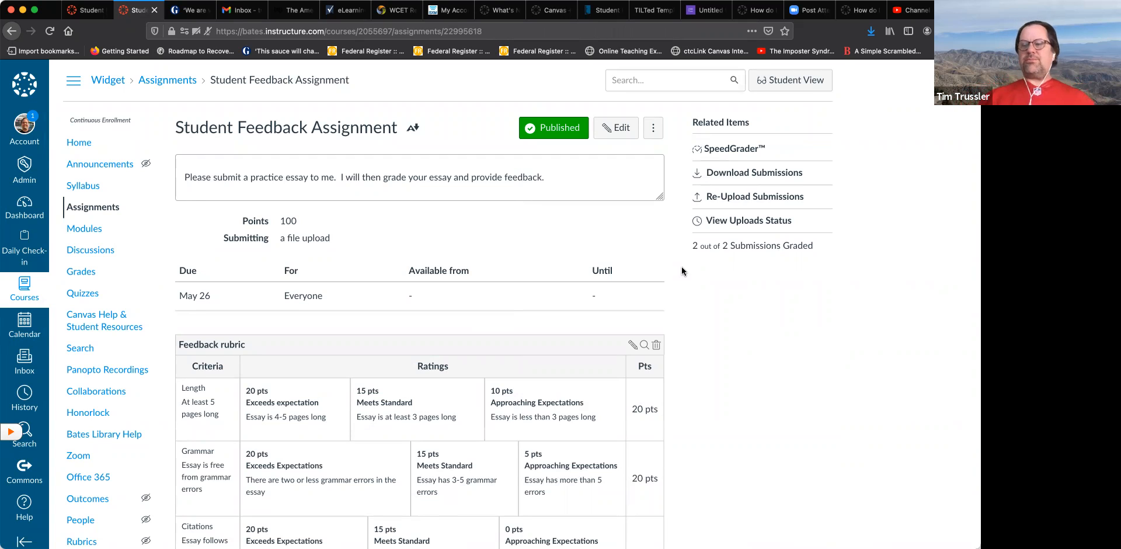
mouse_move(697, 211)
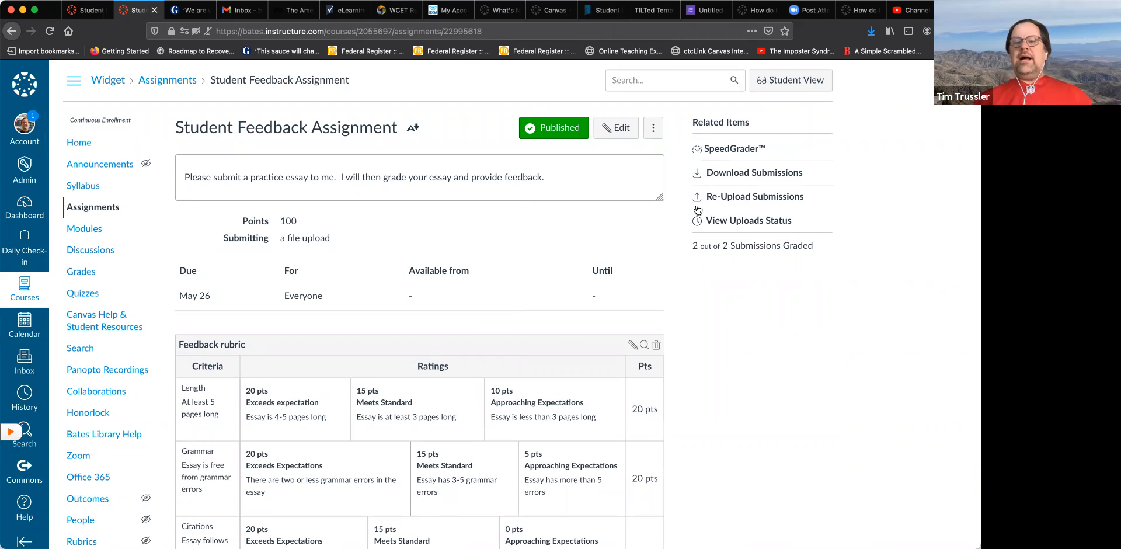
mouse_move(754, 172)
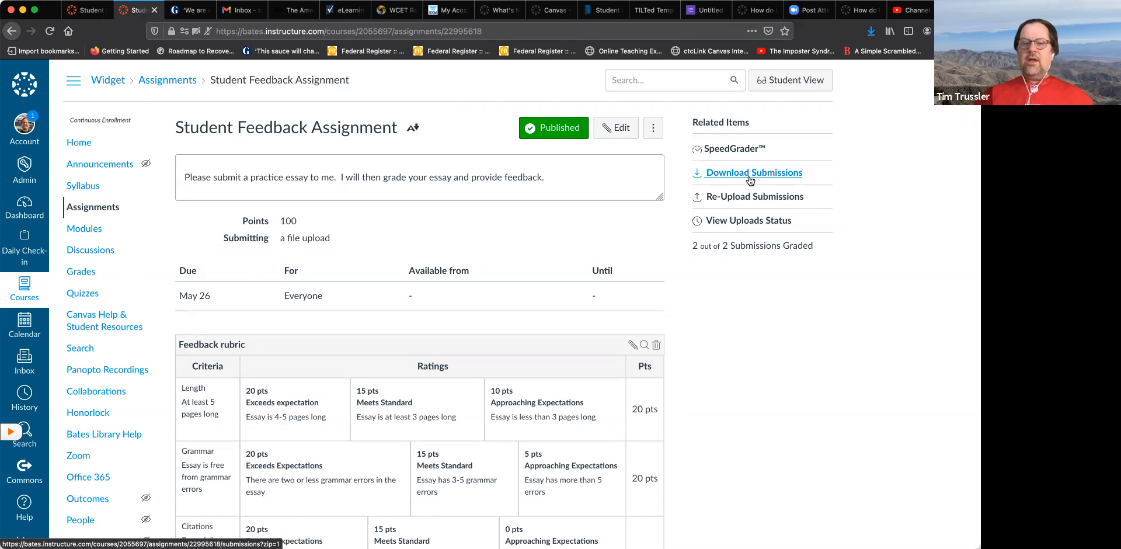
mouse_move(755, 195)
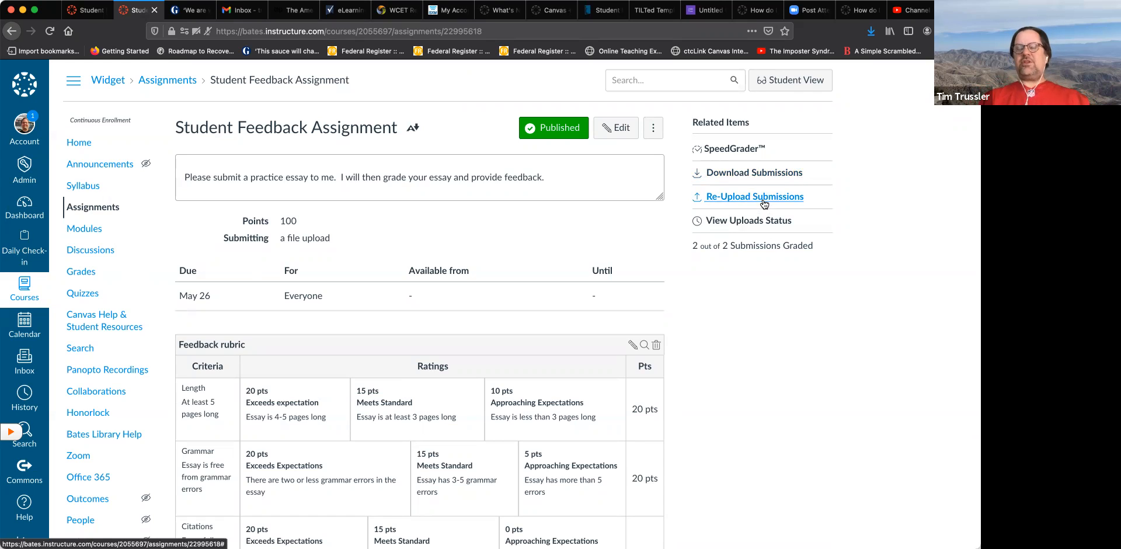
mouse_move(525, 186)
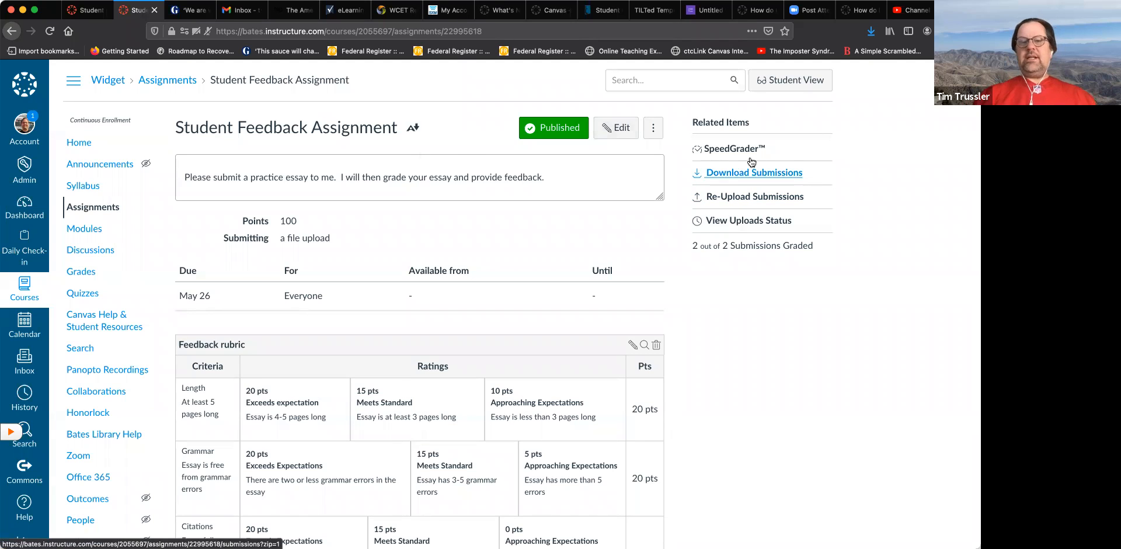
left_click(733, 147)
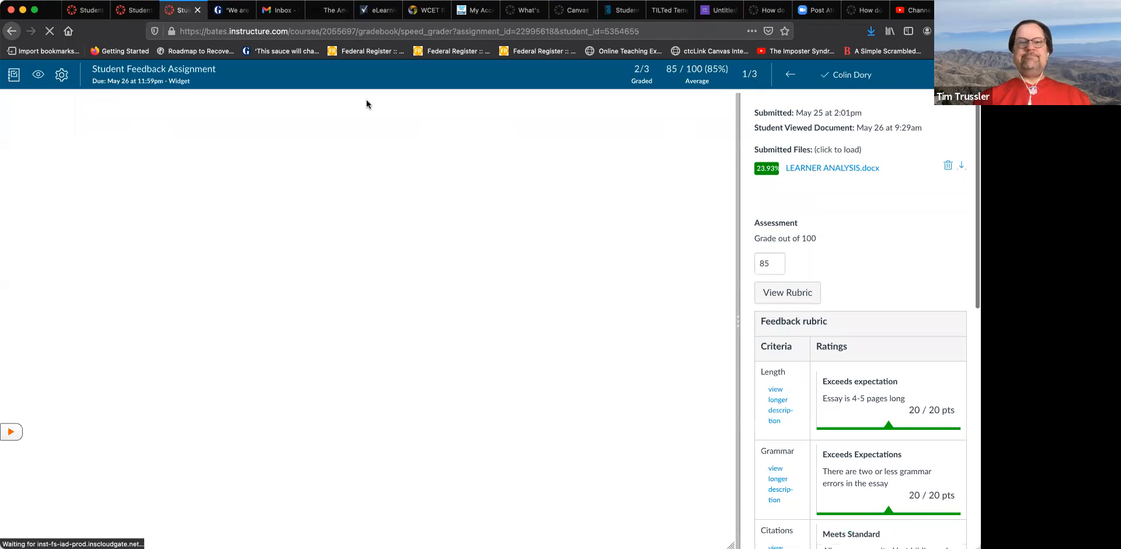
left_click(831, 167)
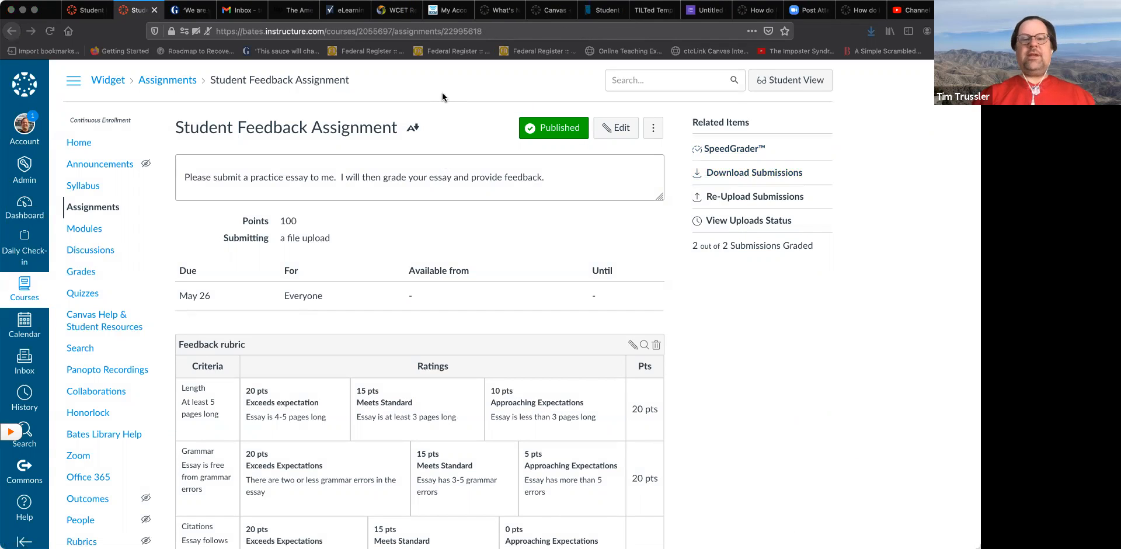
mouse_move(560, 29)
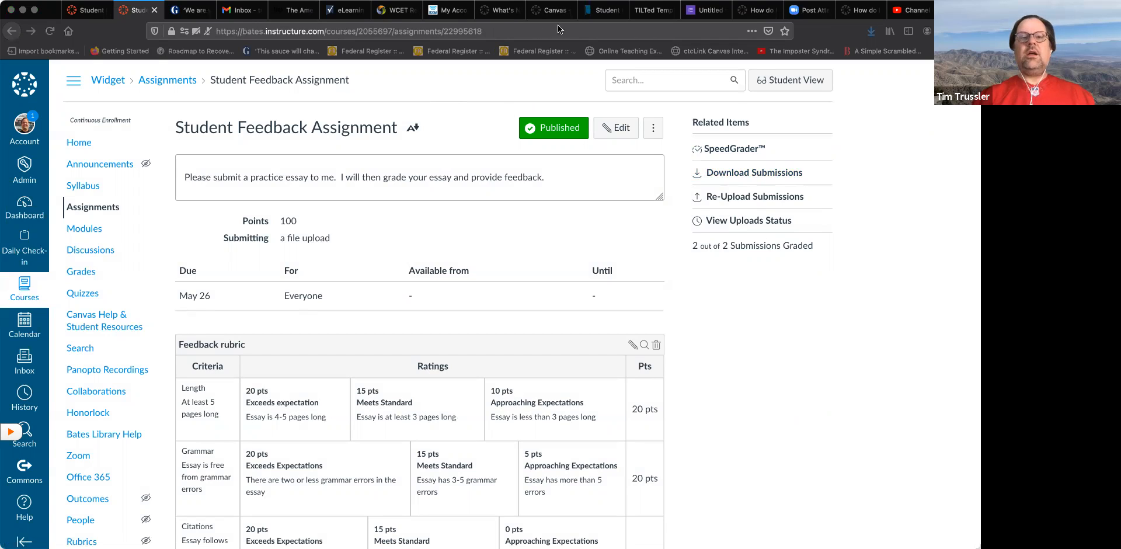
mouse_move(526, 73)
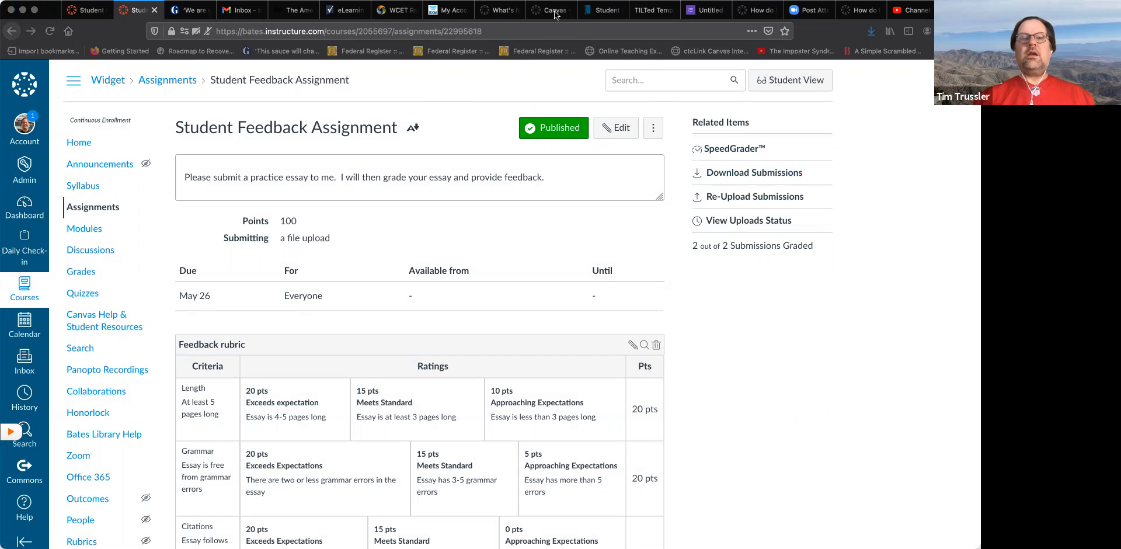
mouse_move(421, 289)
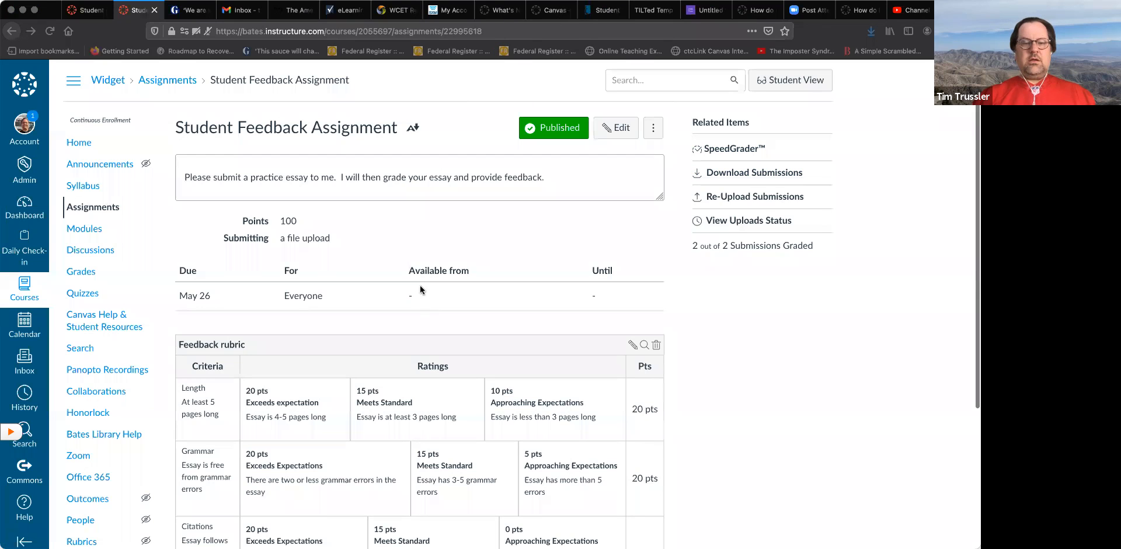
mouse_move(670, 417)
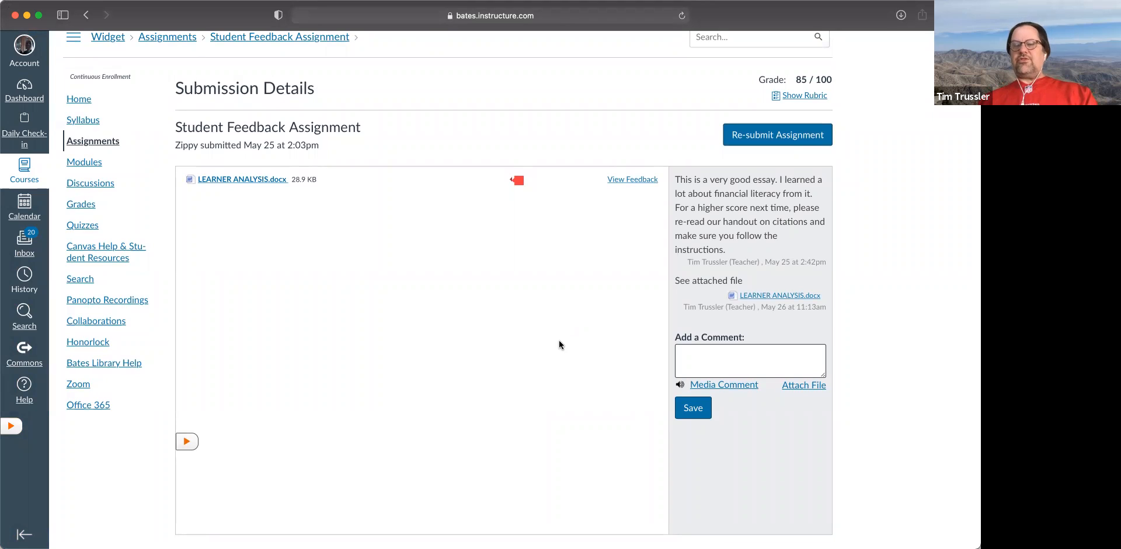
mouse_move(695, 277)
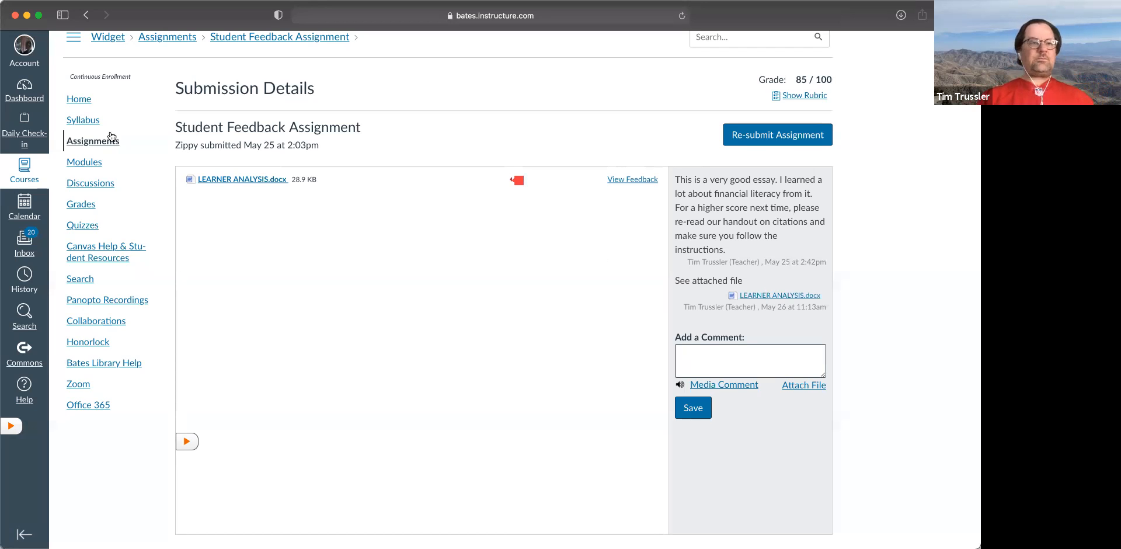
Go to the WidgetMaking 101 course home, where Recent Feedback shows 85 out of 100.
left_click(108, 36)
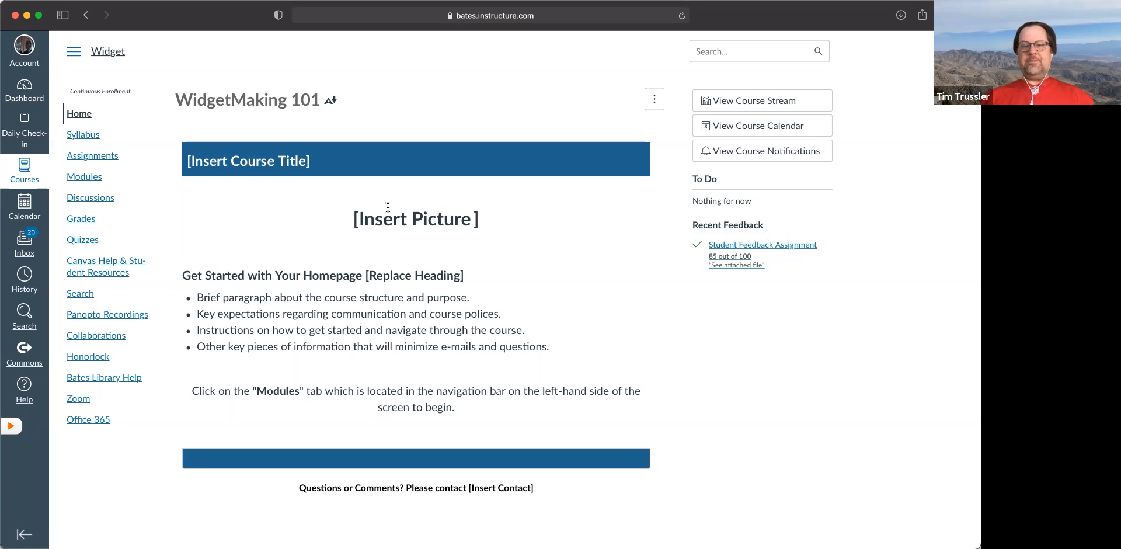
mouse_move(765, 255)
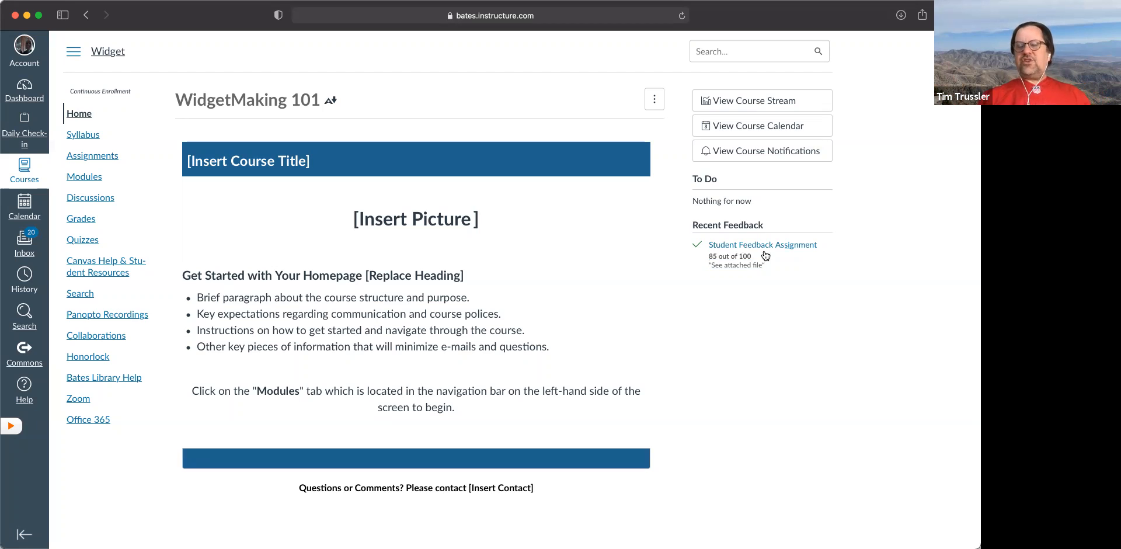
mouse_move(828, 239)
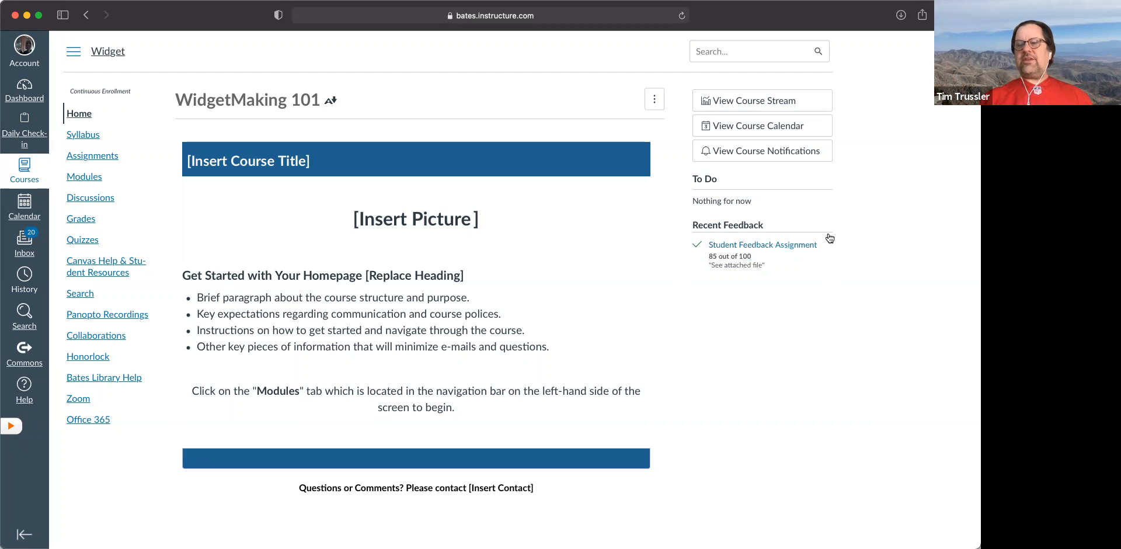
mouse_move(769, 255)
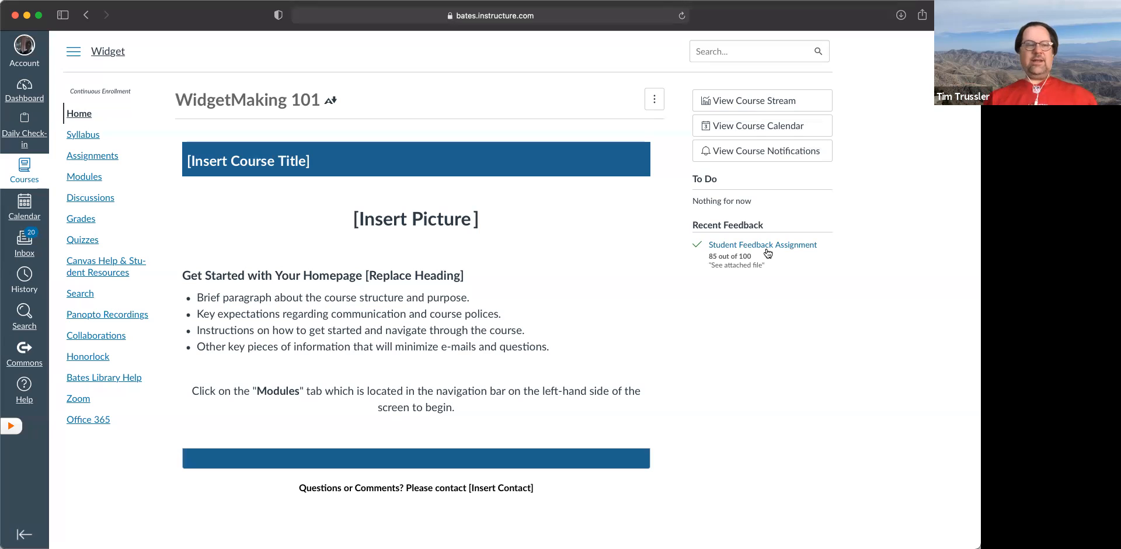
mouse_move(145, 175)
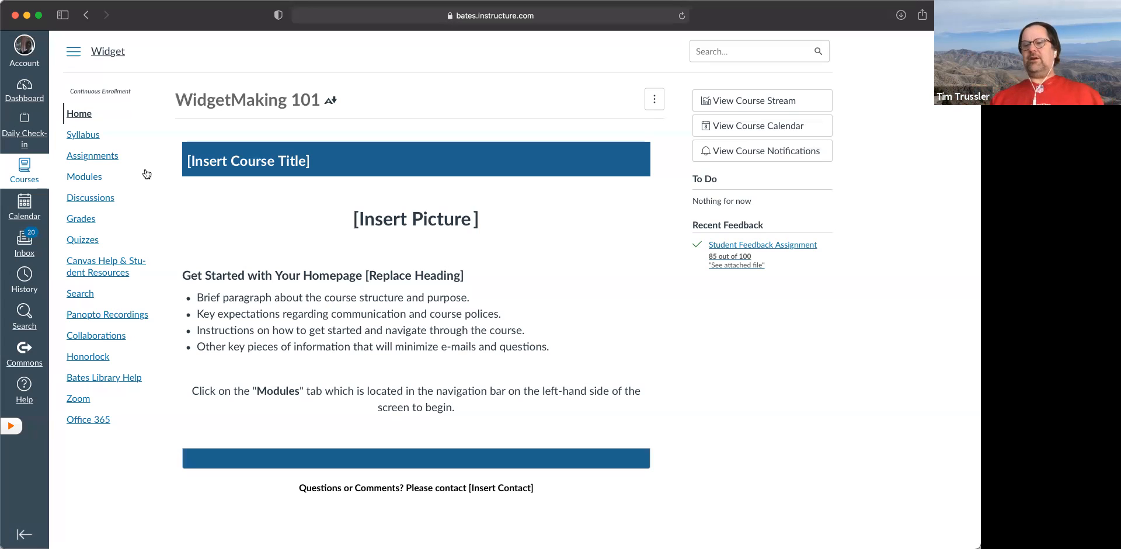
mouse_move(108, 156)
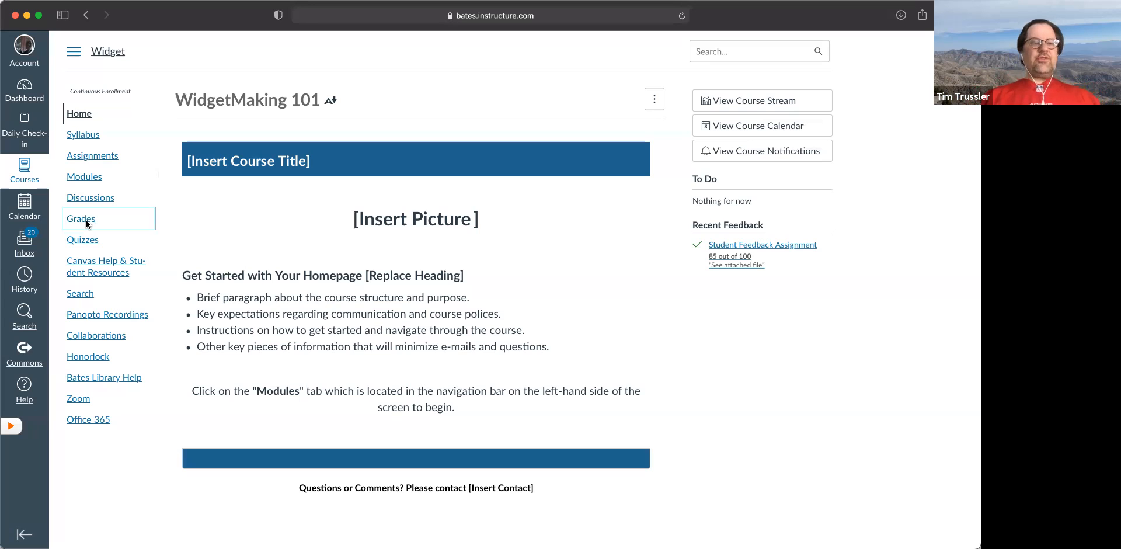
Show the teacher's comments on the Student Feedback Assignment from Zippy Pinhead's Grades page.
left_click(80, 218)
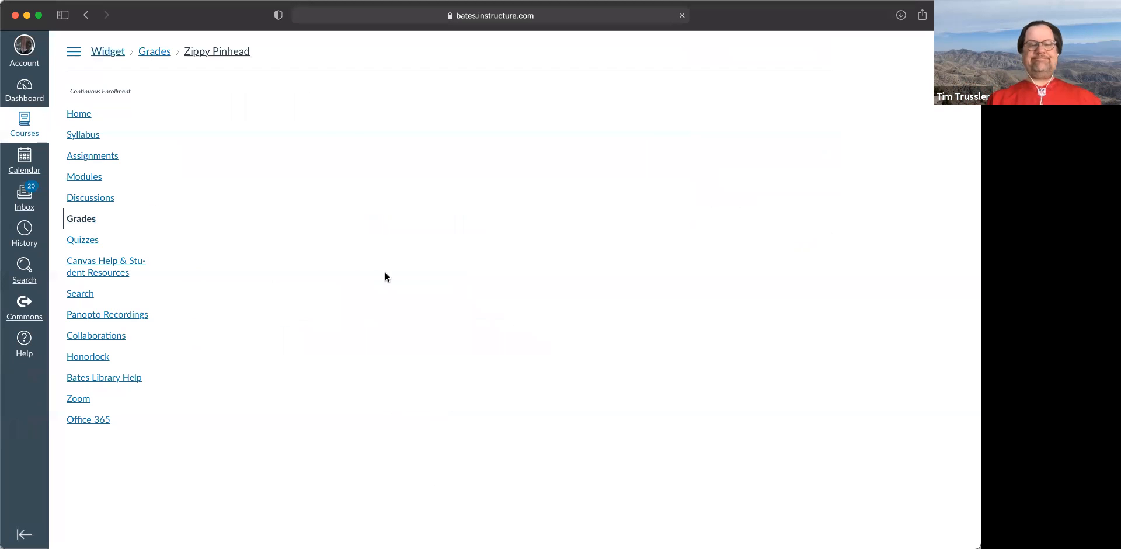
left_click(80, 219)
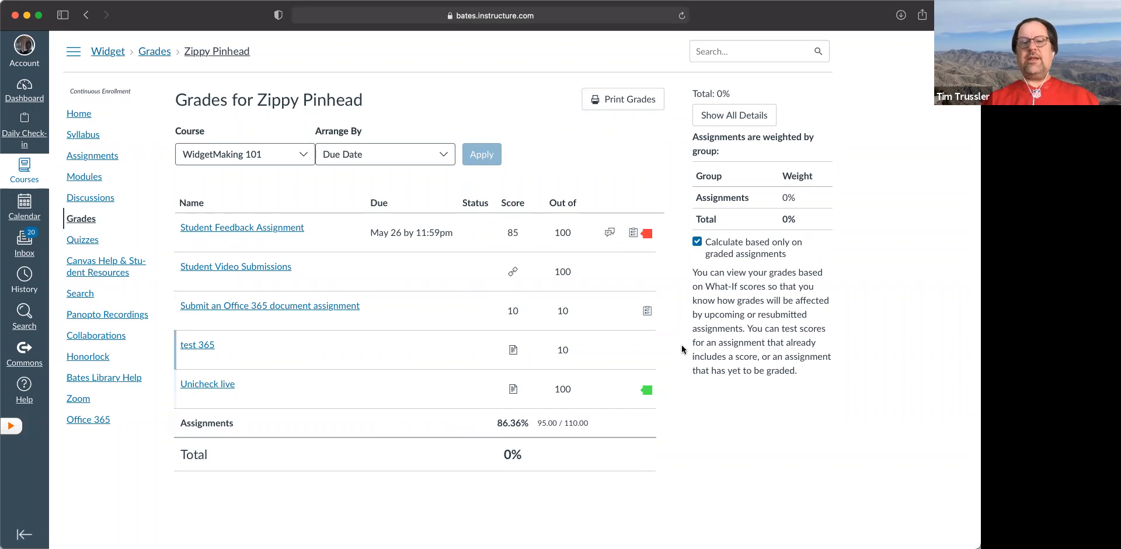
mouse_move(612, 234)
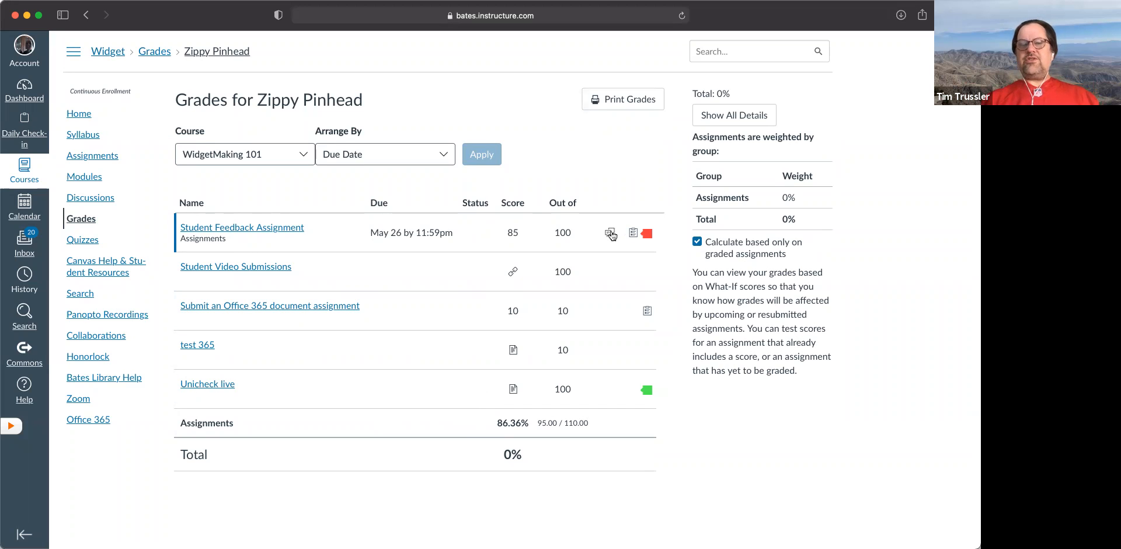
left_click(632, 233)
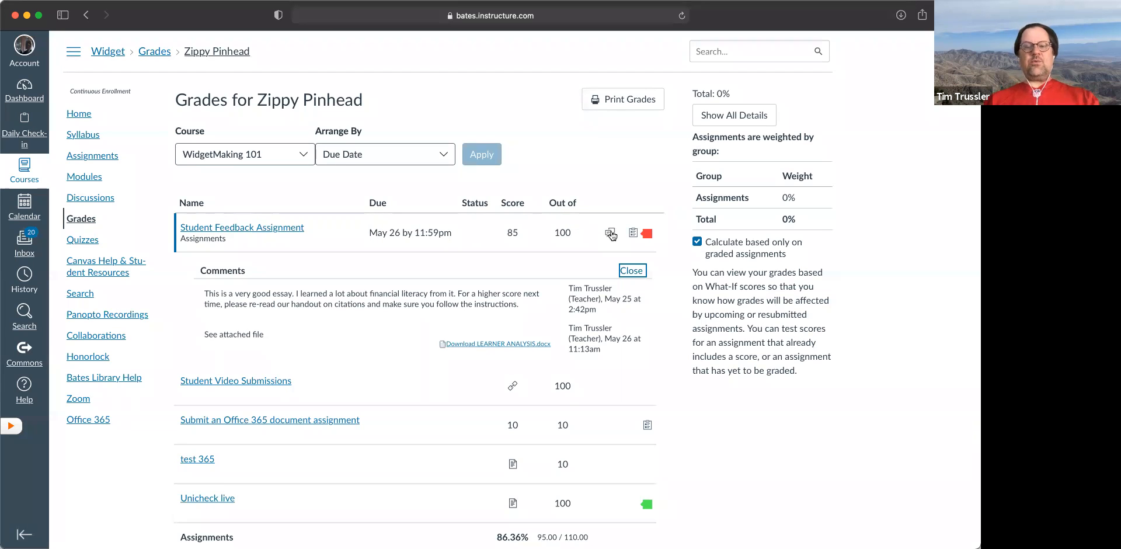
mouse_move(633, 236)
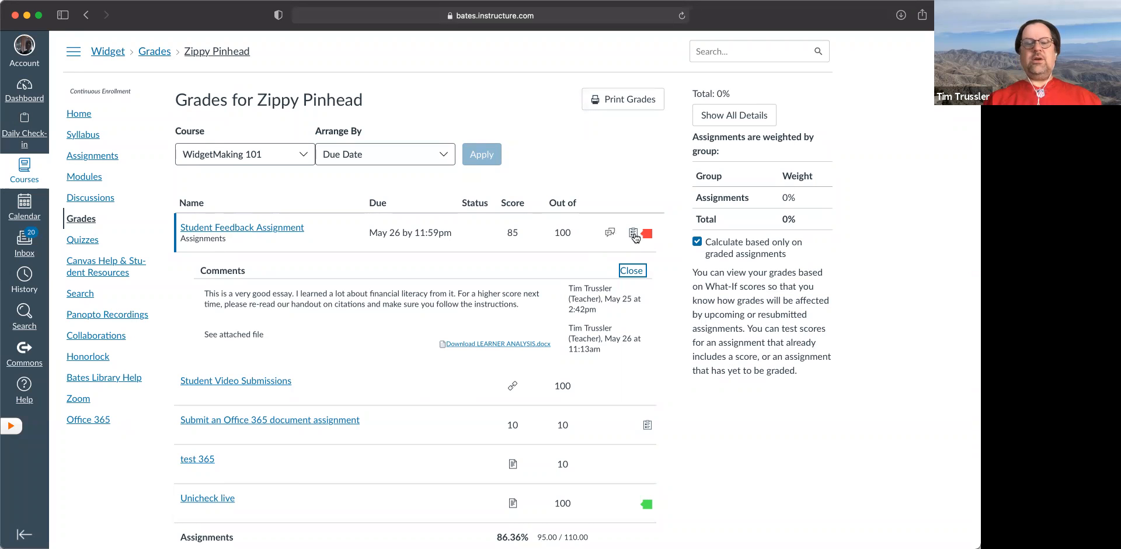
Expand the rubric assessment for the assignment, totaling 85, and review it.
left_click(633, 233)
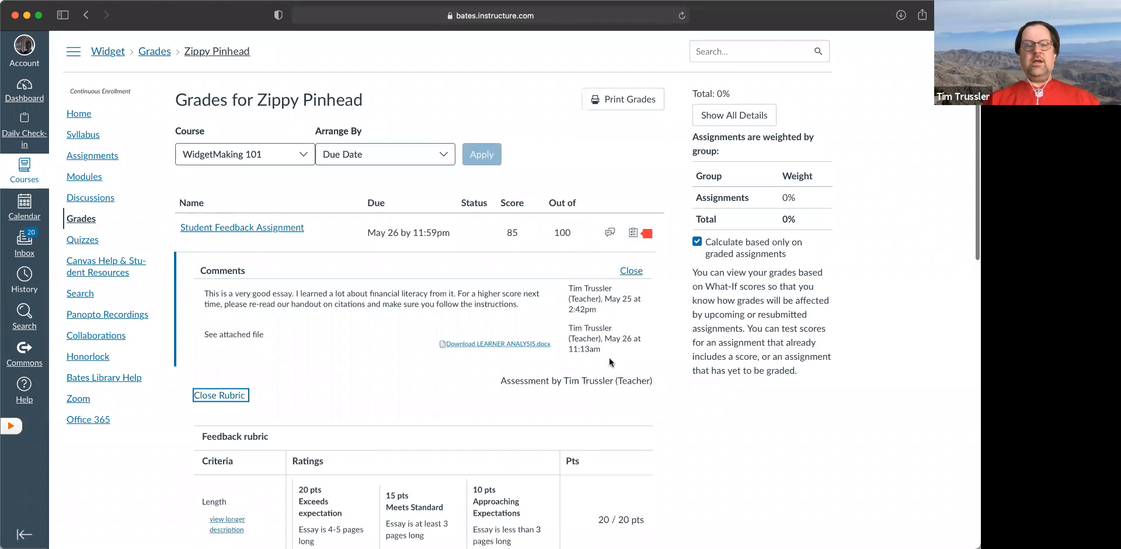
scroll("down", 3)
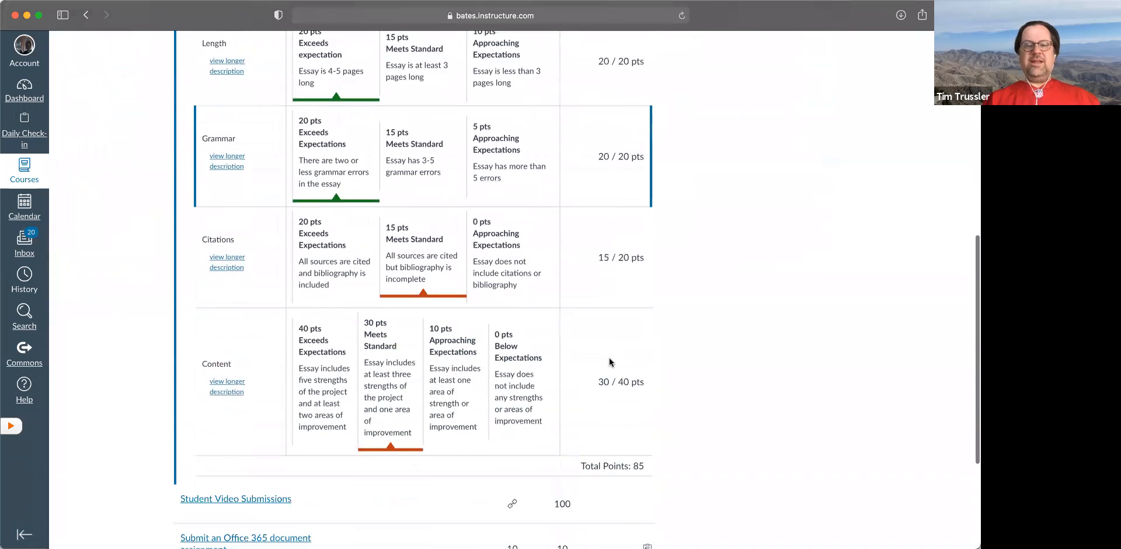
scroll("up", 3)
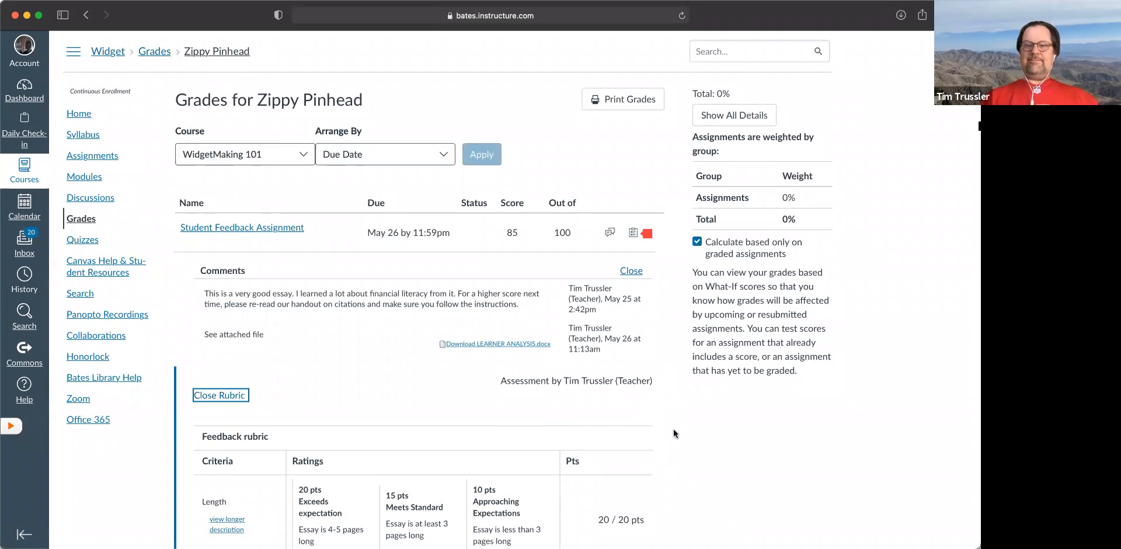
mouse_move(678, 441)
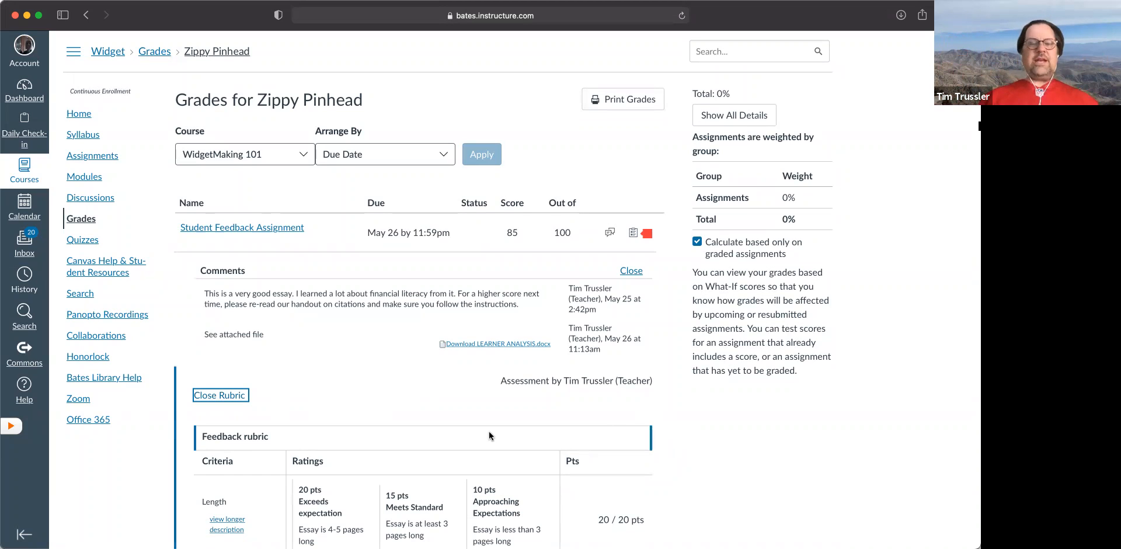
mouse_move(260, 227)
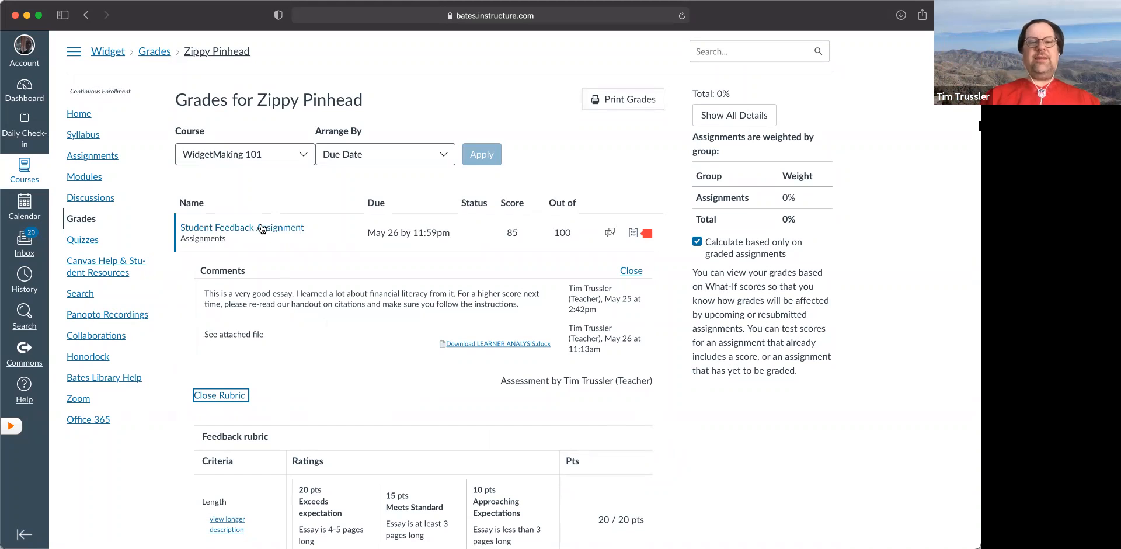
Preview the submitted LEARNER ANALYSIS.docx essay via View Feedback in Submission Details.
left_click(220, 395)
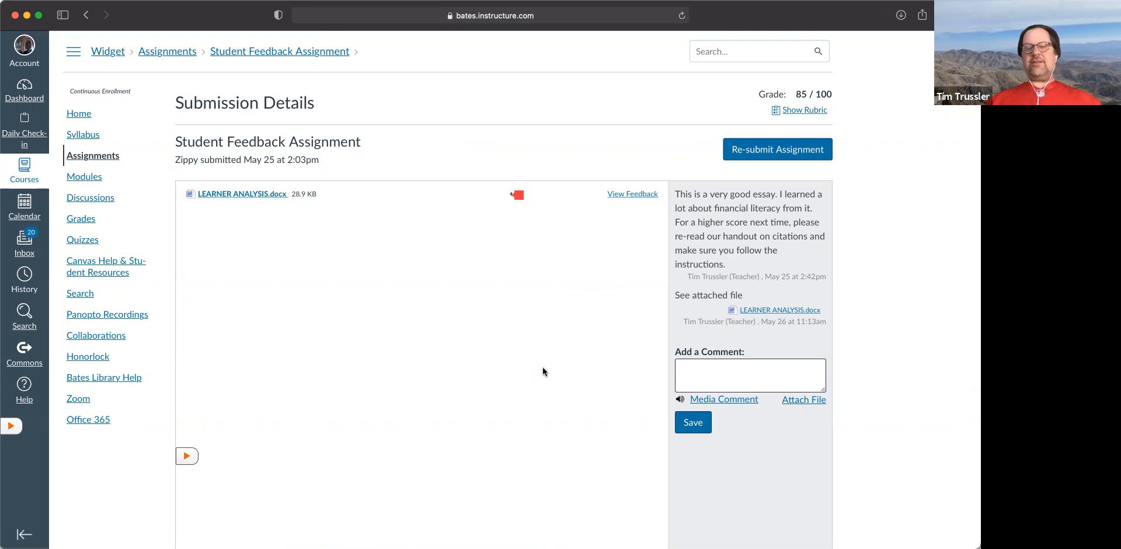
mouse_move(778, 319)
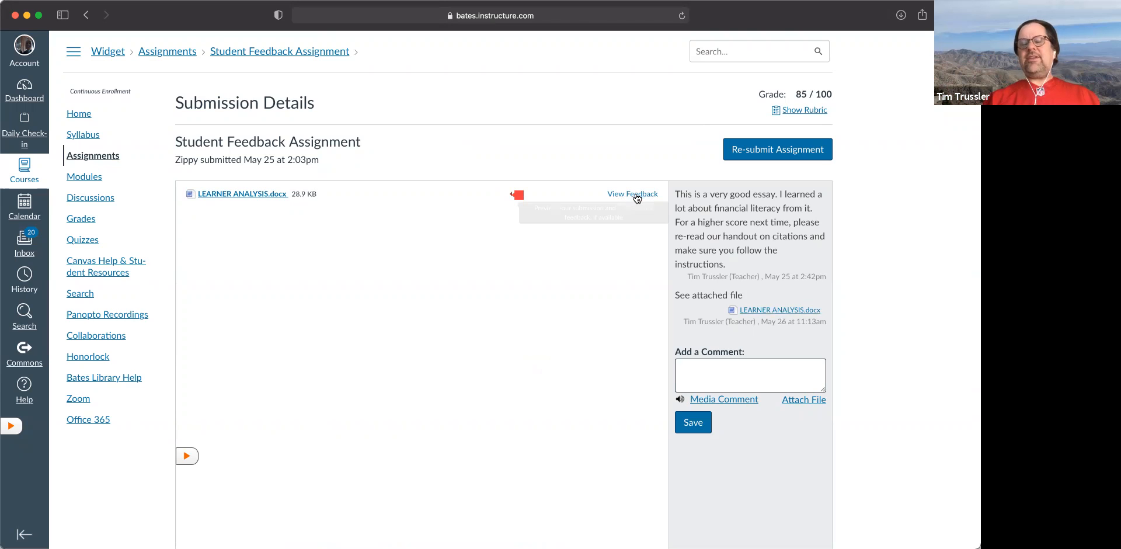
mouse_move(632, 194)
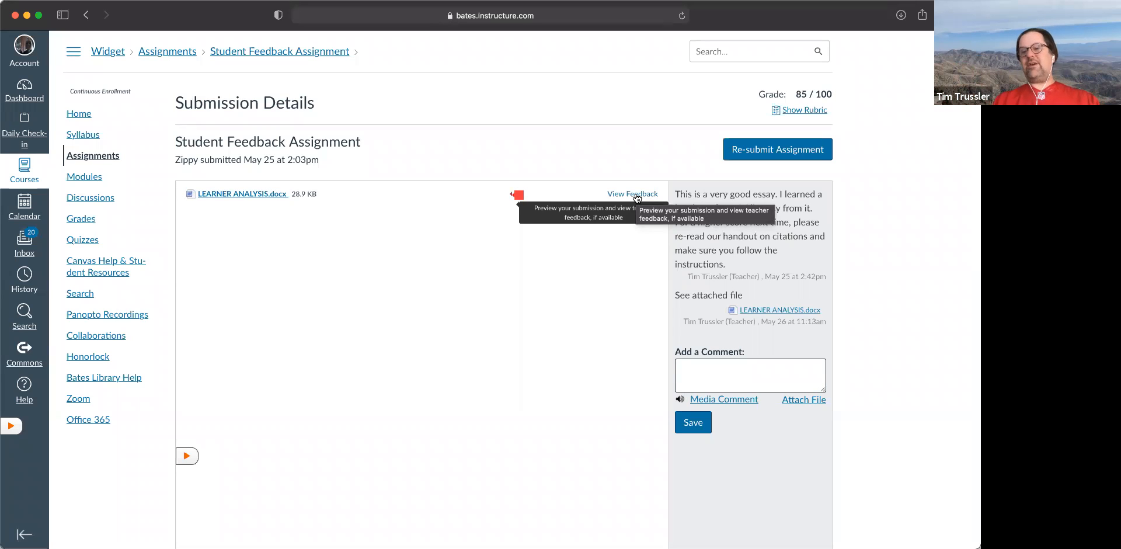
mouse_move(99, 335)
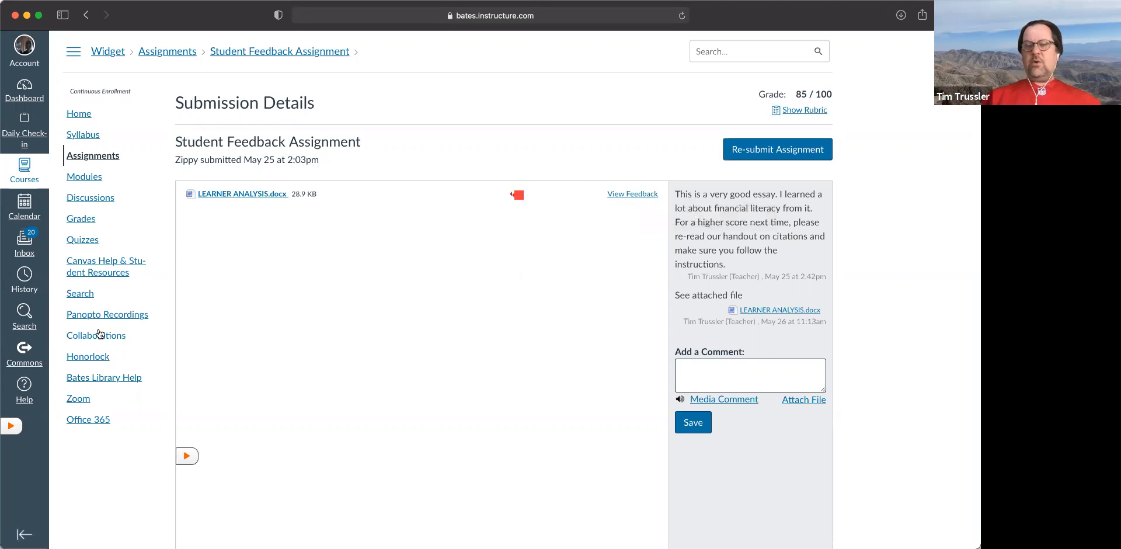
mouse_move(264, 204)
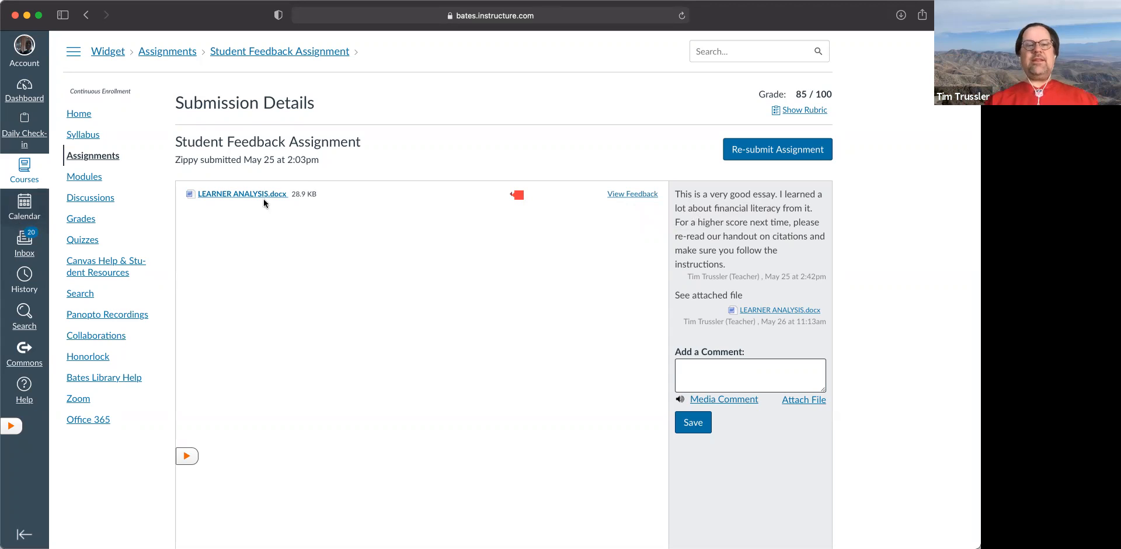
mouse_move(632, 194)
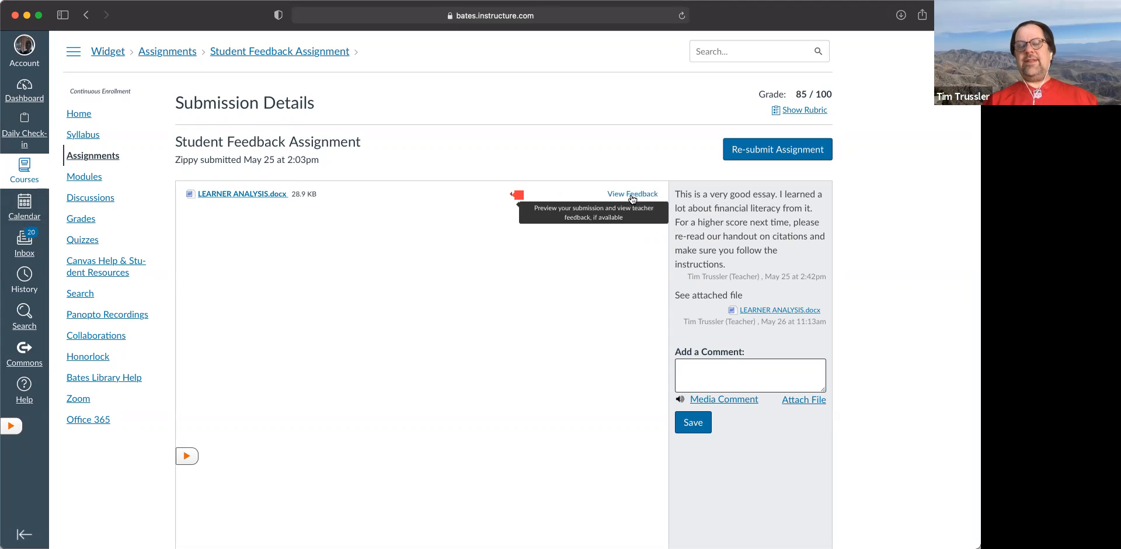
left_click(632, 194)
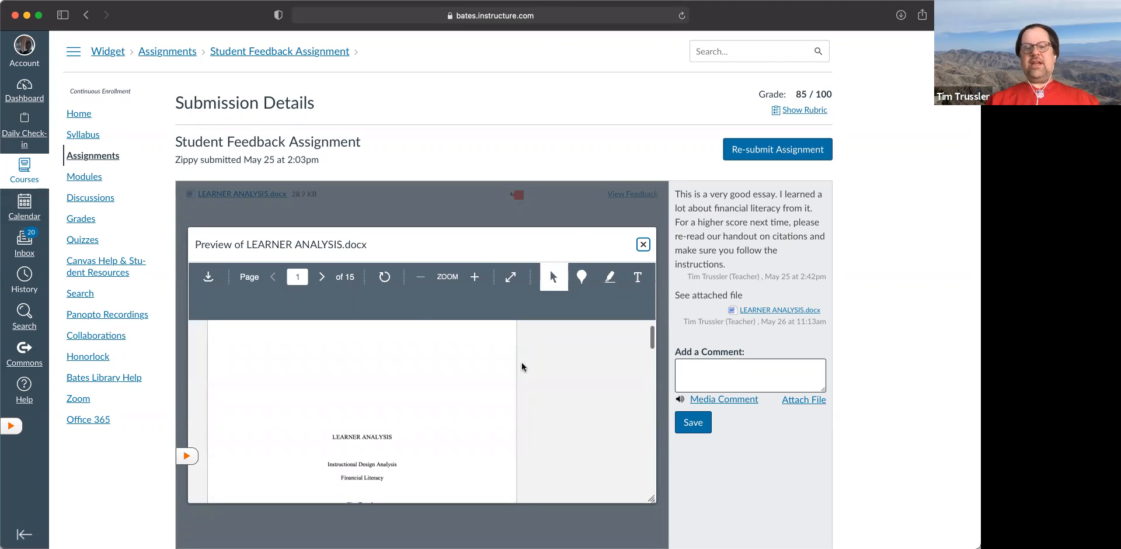
View page 2's Problem Statement with the teacher's strikethroughs and margin comments.
left_click(322, 277)
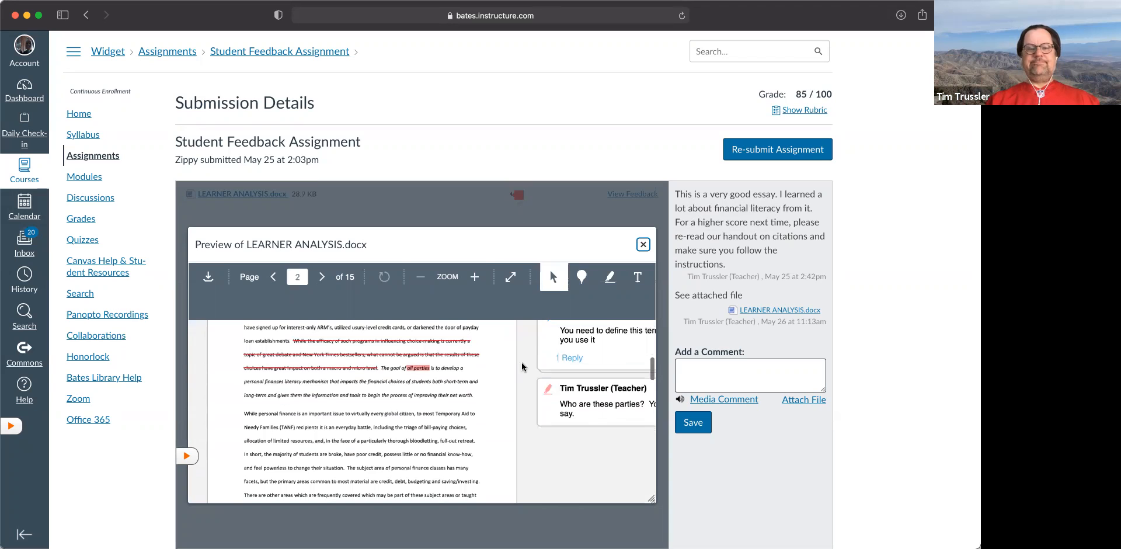
scroll("up", 3)
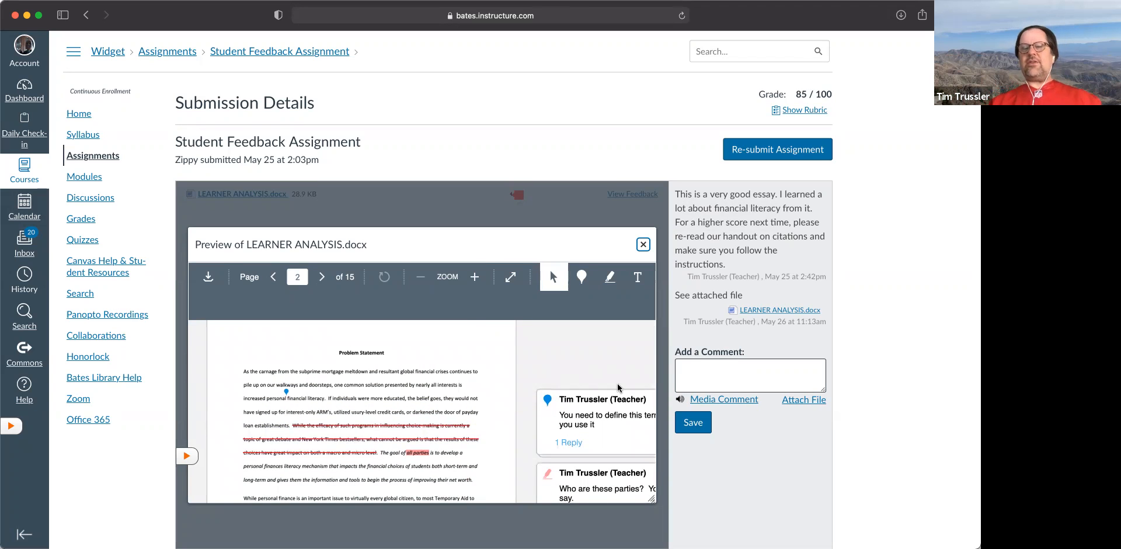
left_click(750, 374)
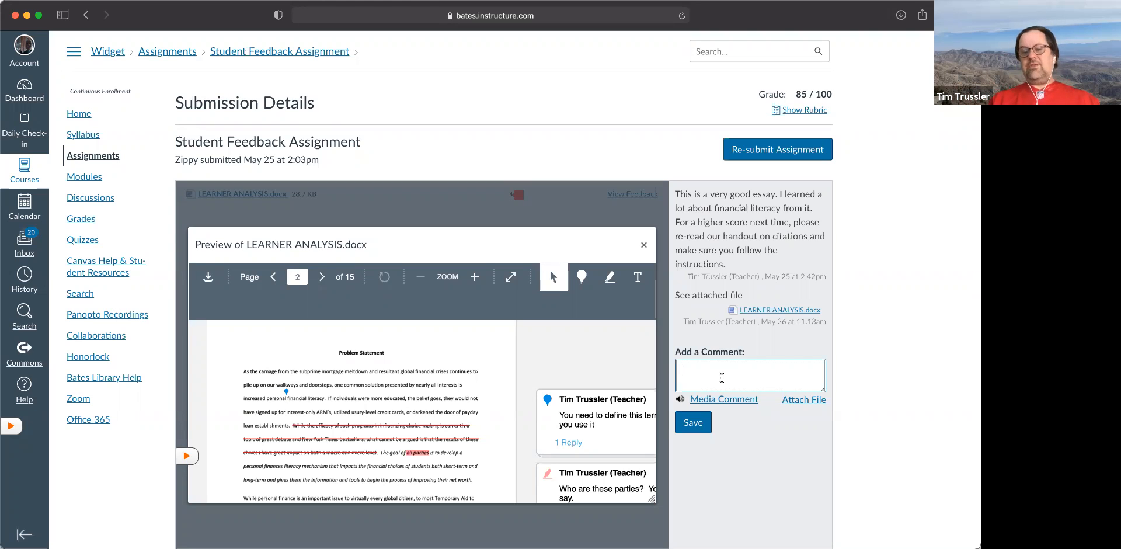
mouse_move(468, 382)
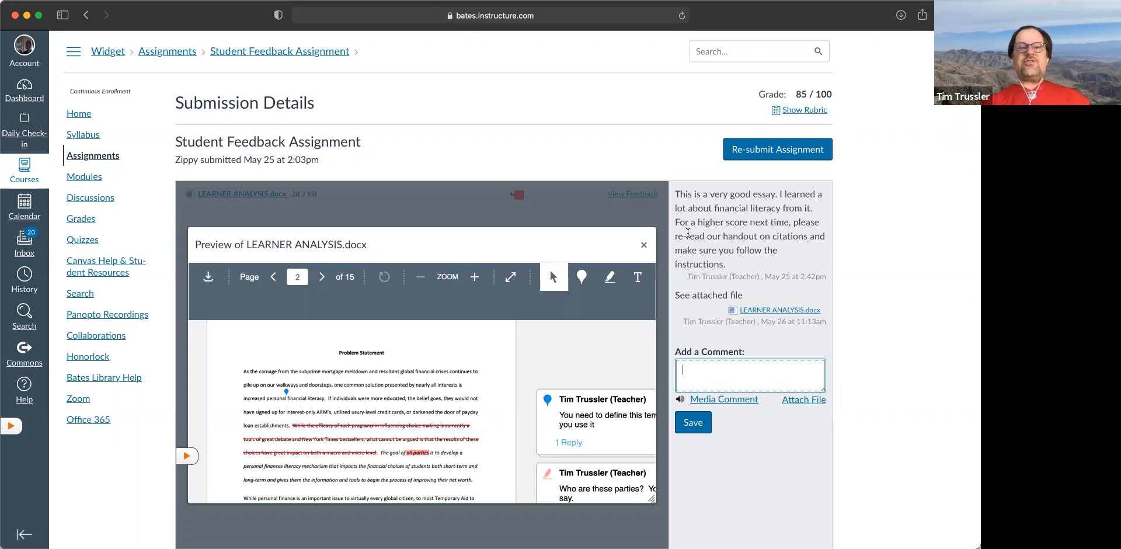
mouse_move(390, 89)
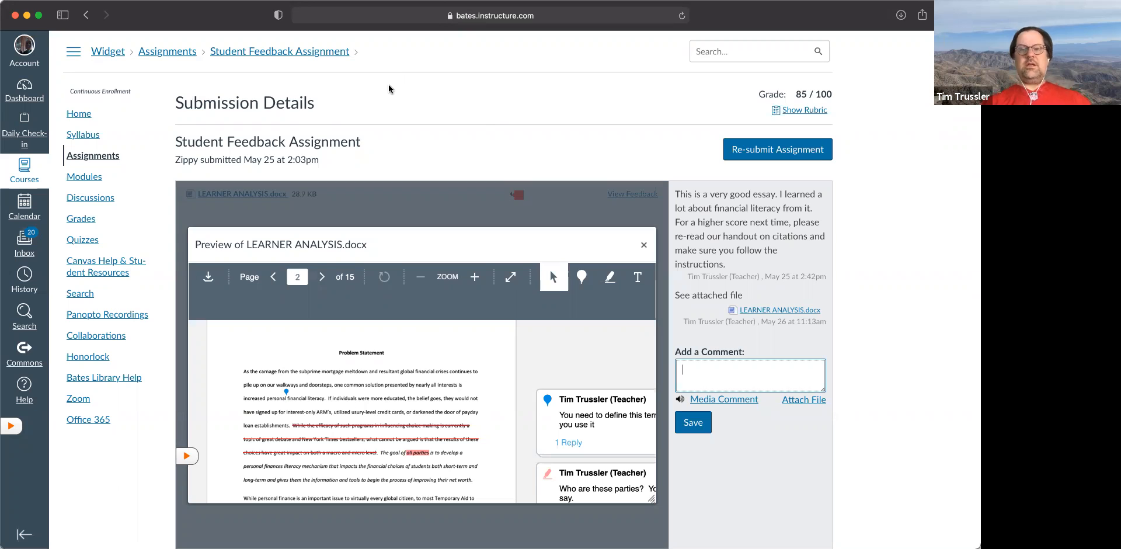
mouse_move(832, 285)
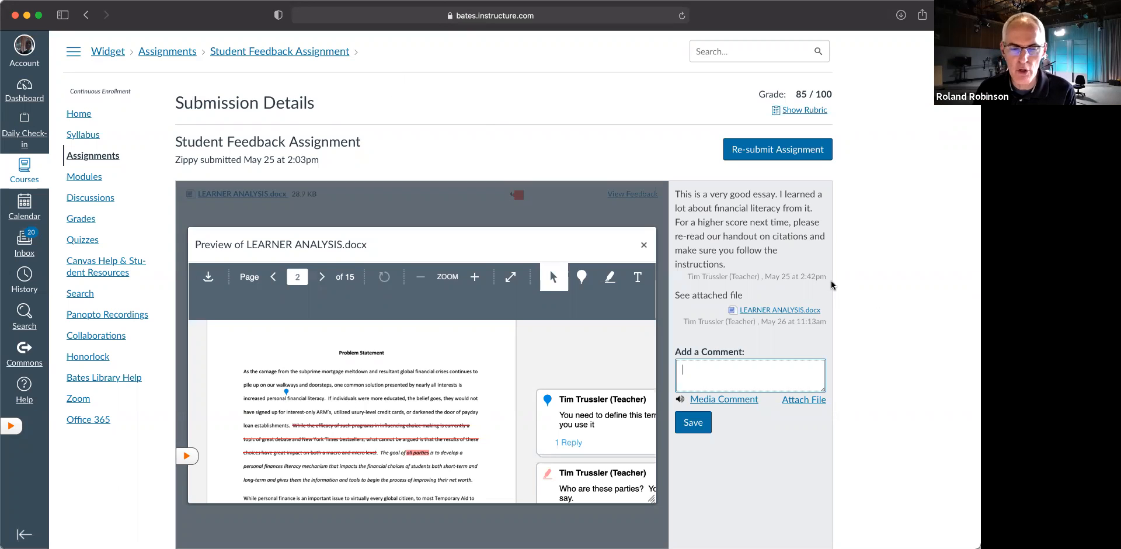